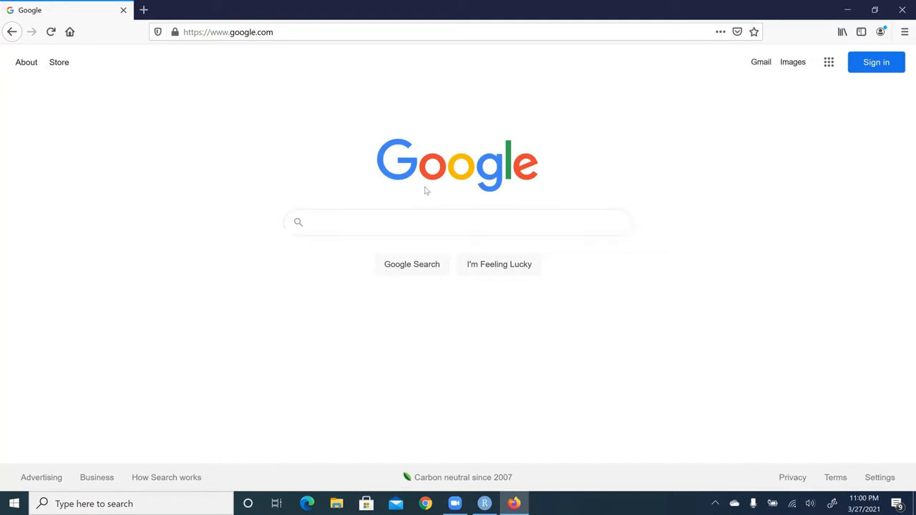
mouse_move(401, 212)
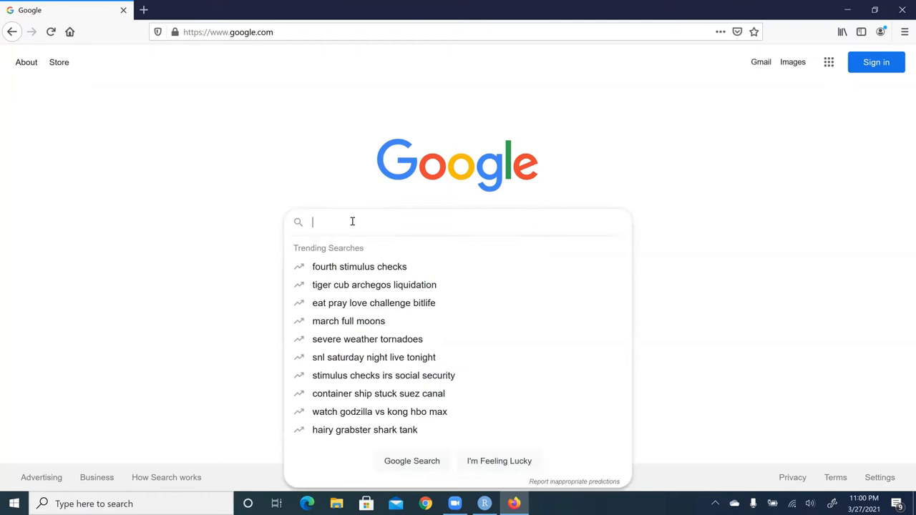
- Search Google for 'R Project' using the 'r project' suggestion
text(R Pro)
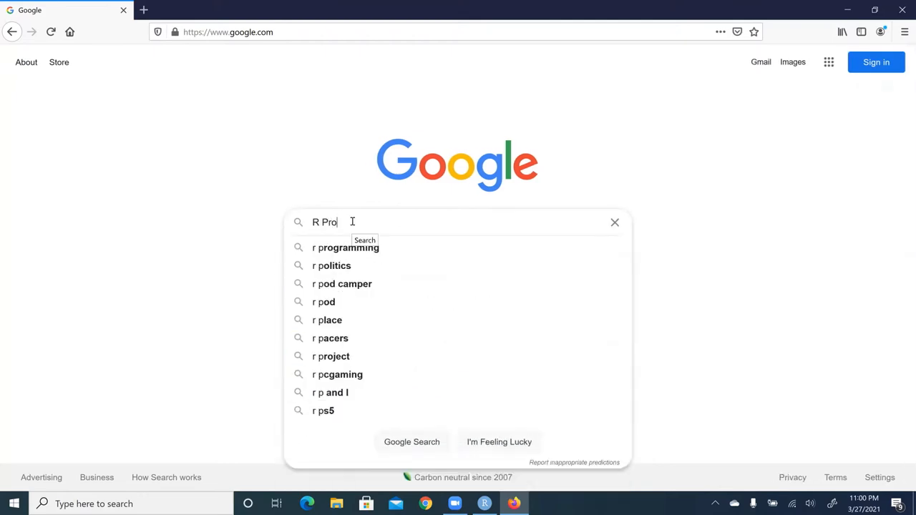
click(336, 356)
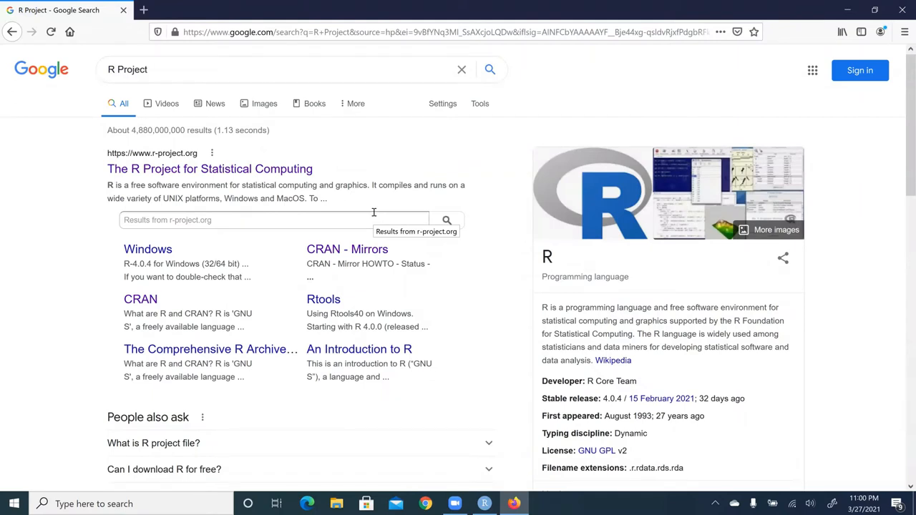
mouse_move(400, 27)
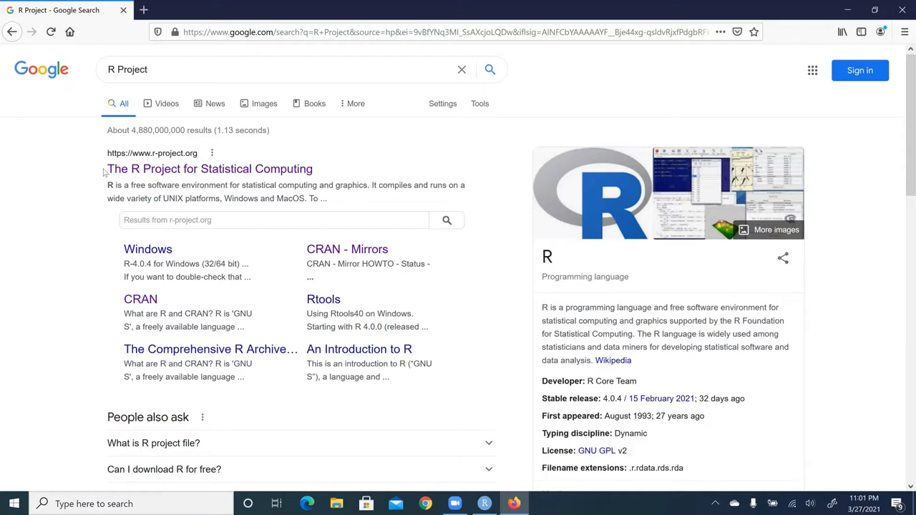
mouse_move(216, 175)
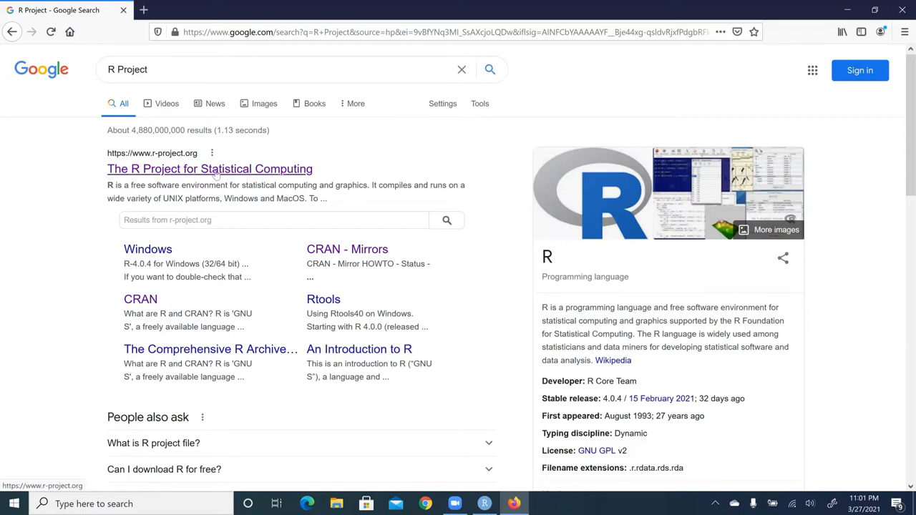
- Open 'The R Project for Statistical Computing' result at r-project.org
click(209, 169)
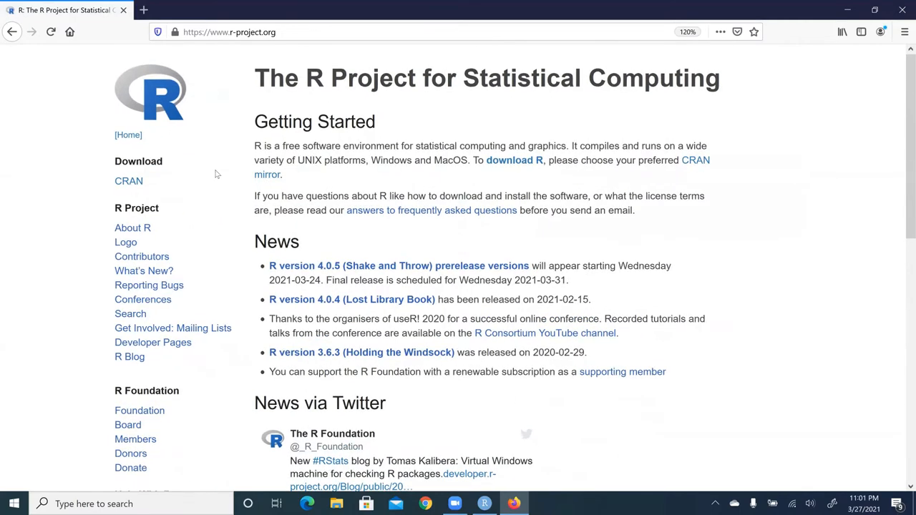
mouse_move(442, 98)
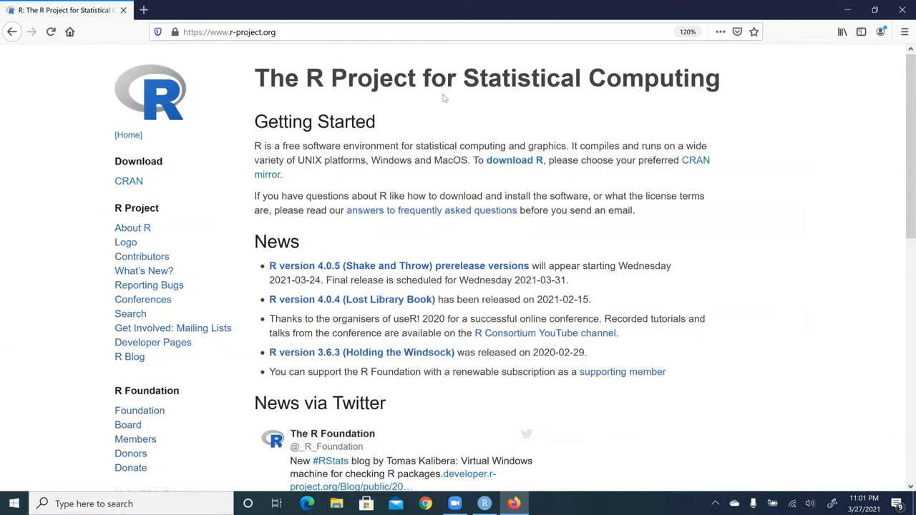
mouse_move(191, 81)
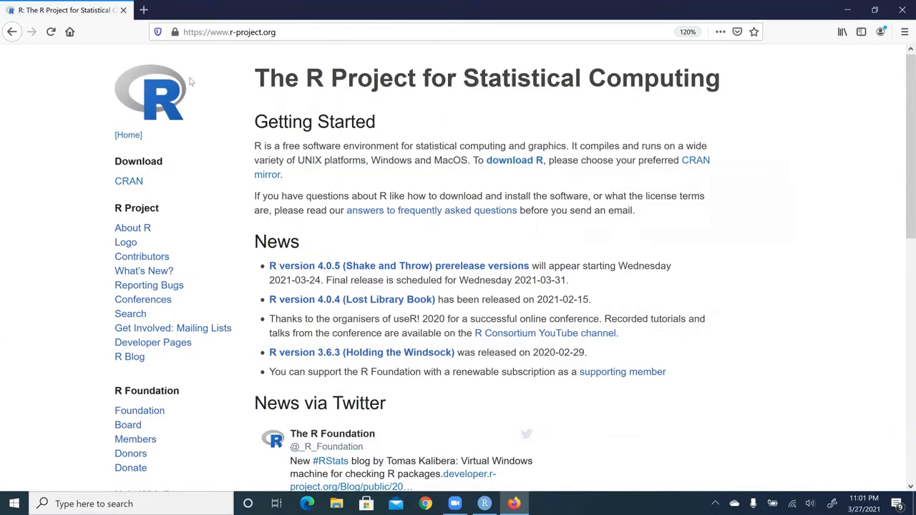
mouse_move(110, 113)
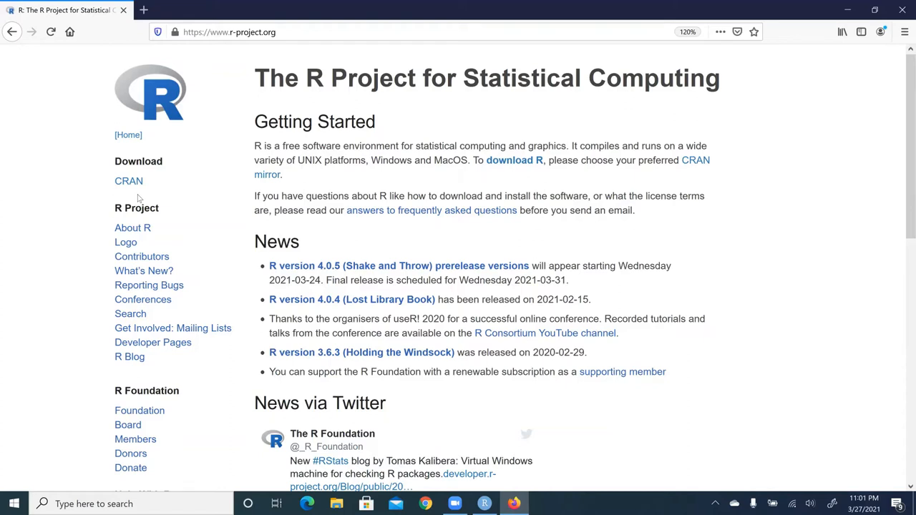
mouse_move(129, 181)
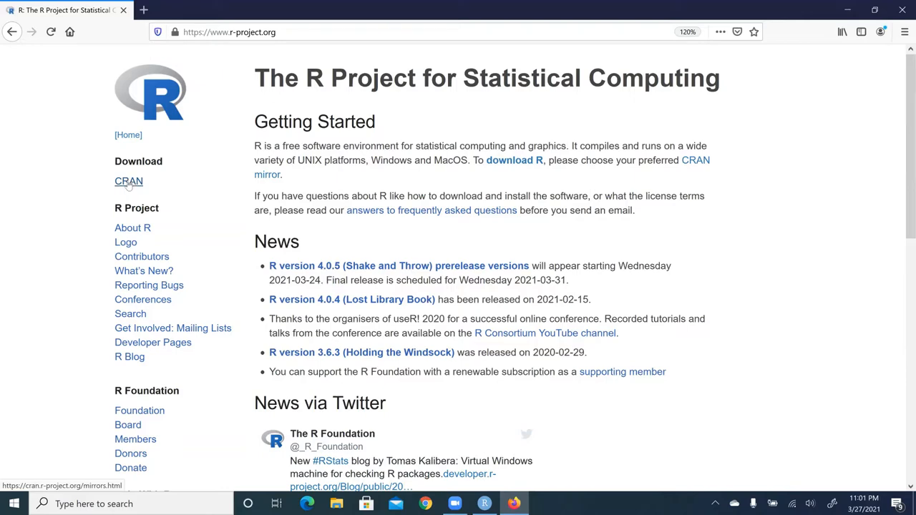
- Follow the CRAN download link to the country-by-country mirrors list
click(129, 181)
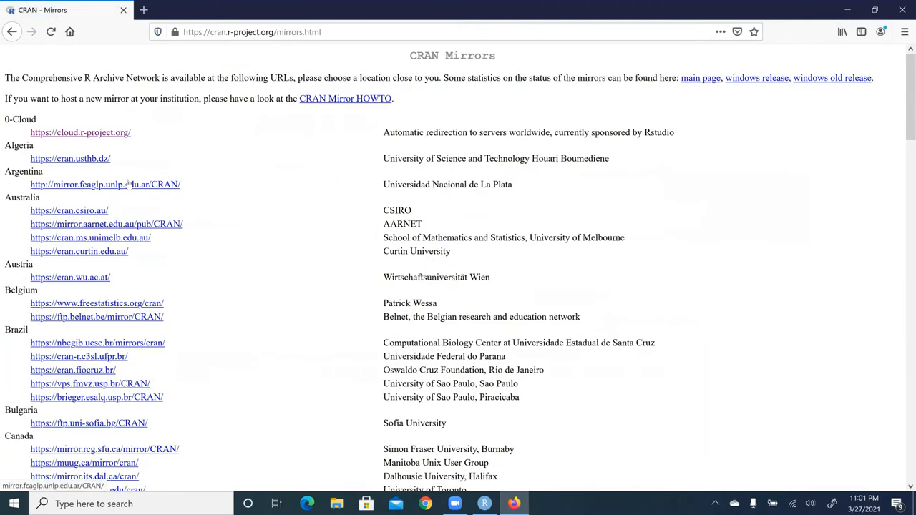
mouse_move(225, 172)
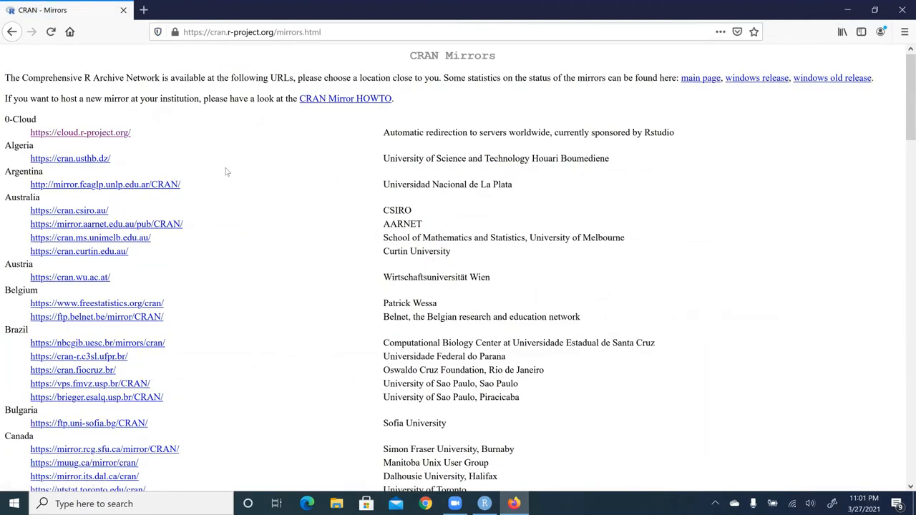
mouse_move(222, 160)
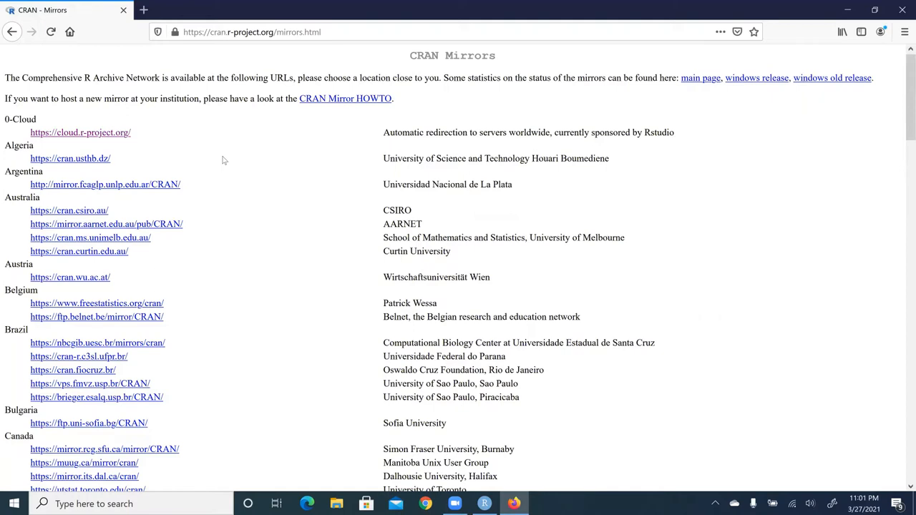
mouse_move(81, 78)
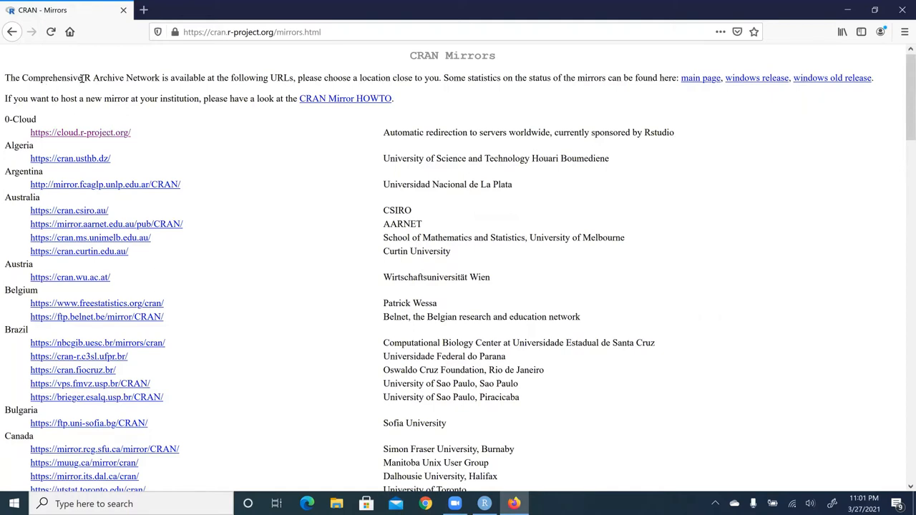
mouse_move(160, 77)
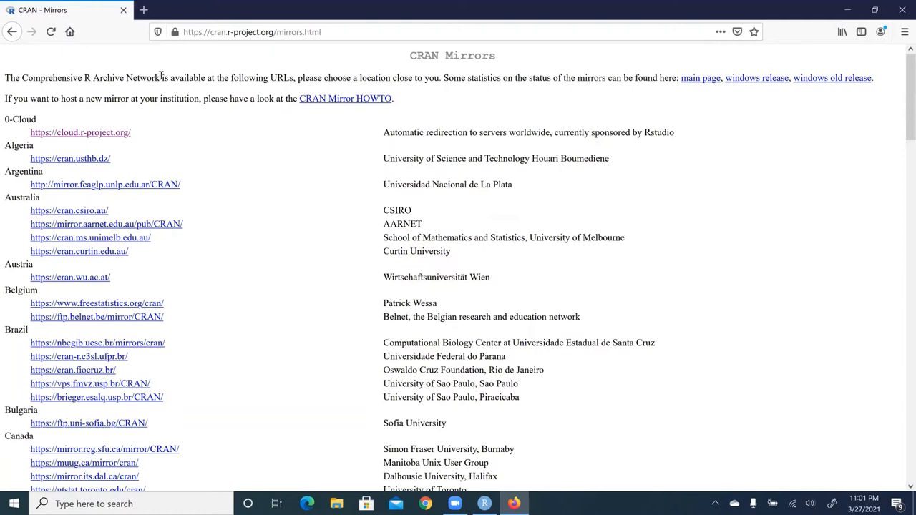
mouse_move(207, 98)
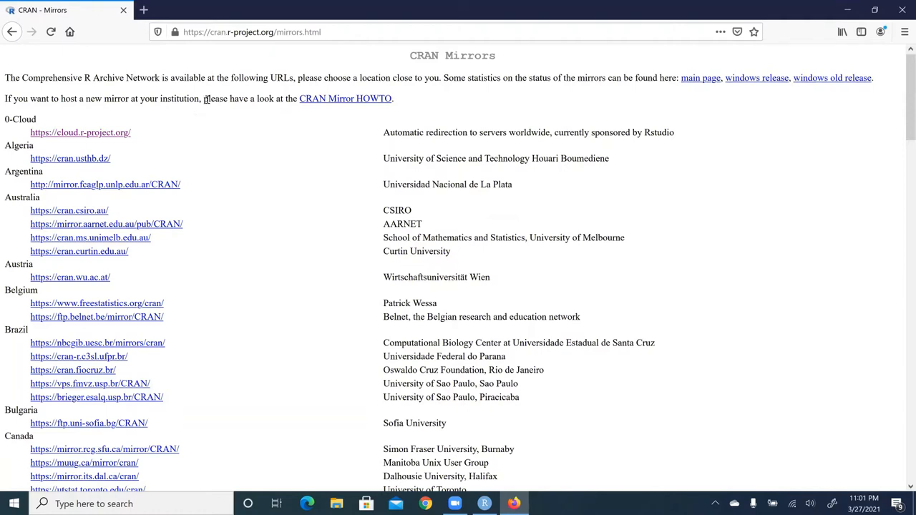
mouse_move(66, 98)
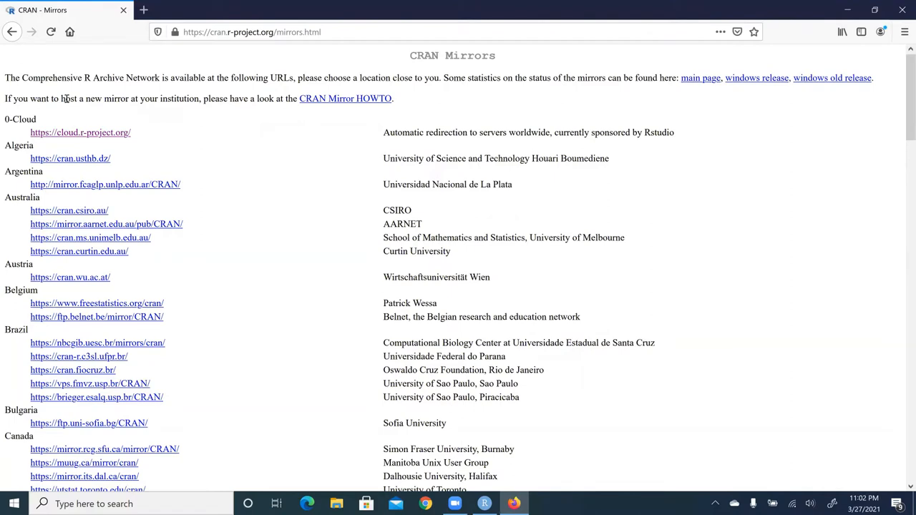
mouse_move(72, 106)
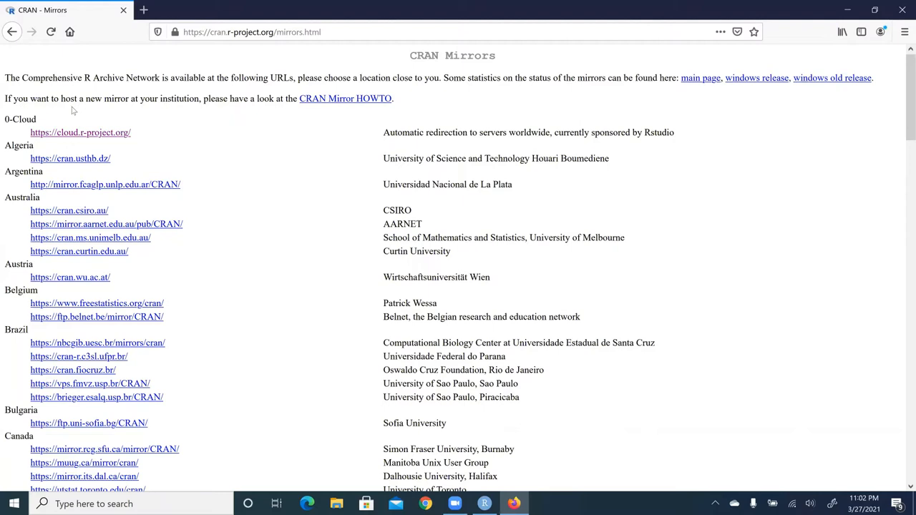
mouse_move(76, 121)
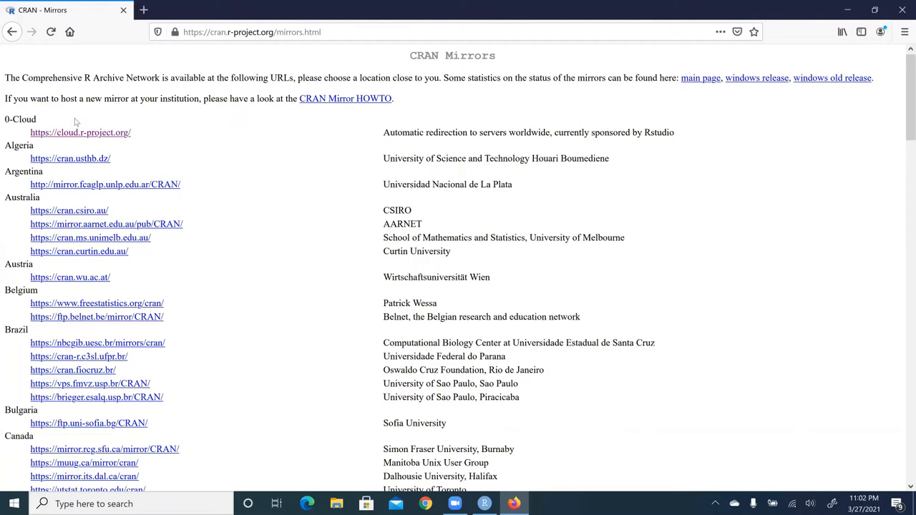
mouse_move(154, 131)
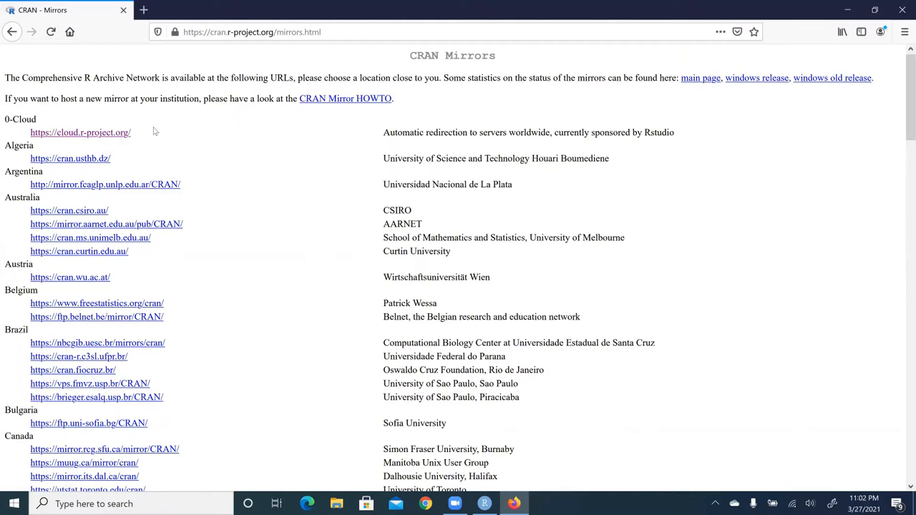
mouse_move(79, 136)
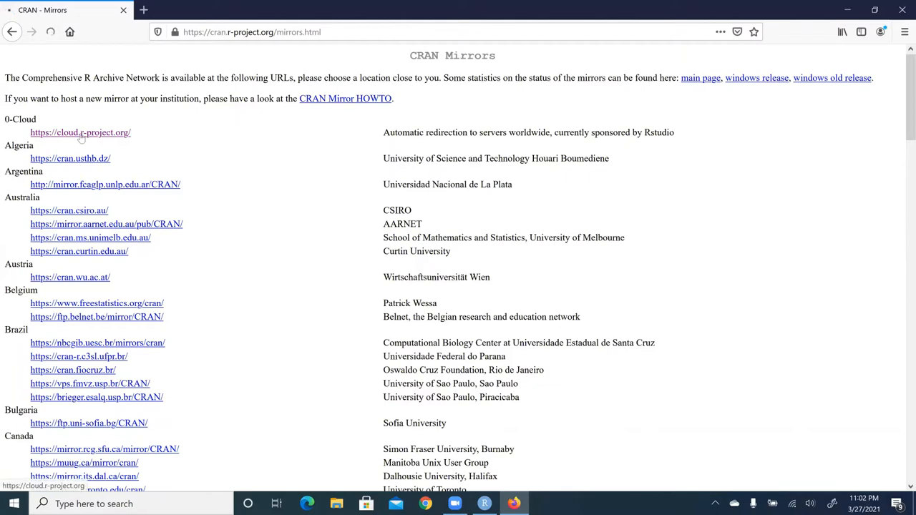
click(80, 133)
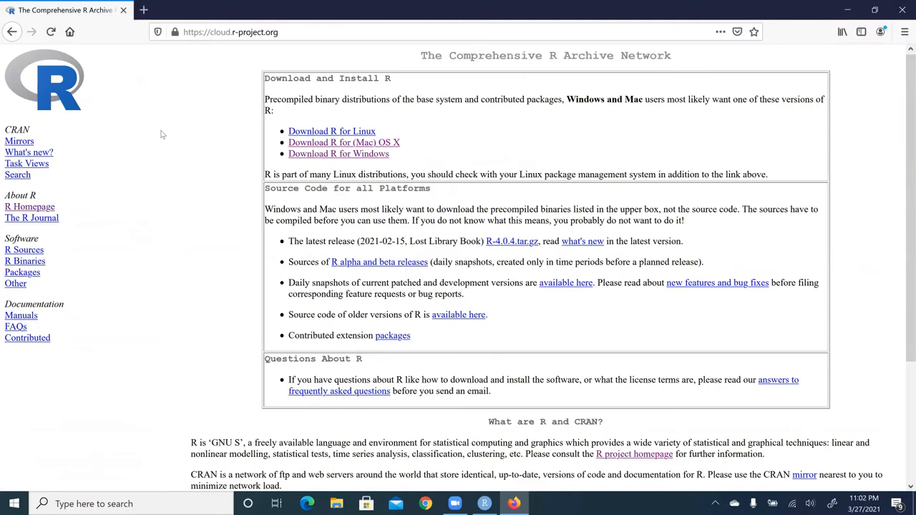
mouse_move(191, 342)
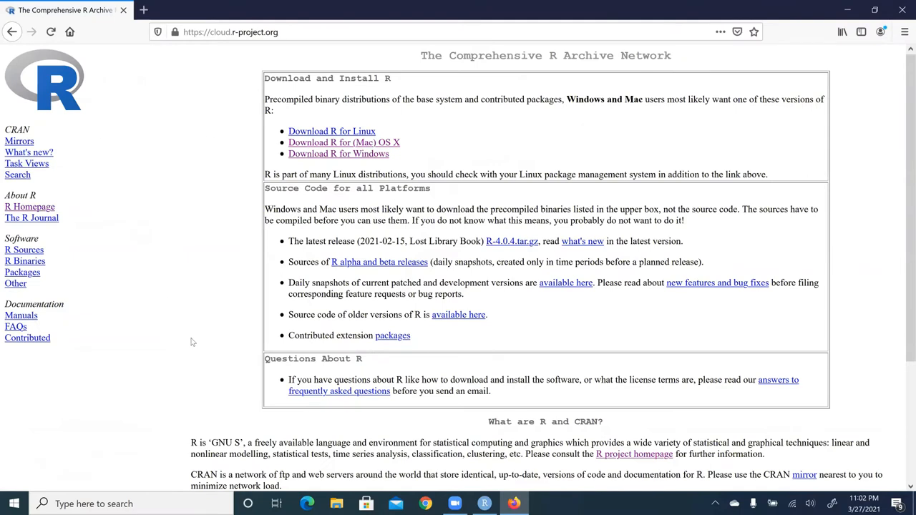
mouse_move(320, 424)
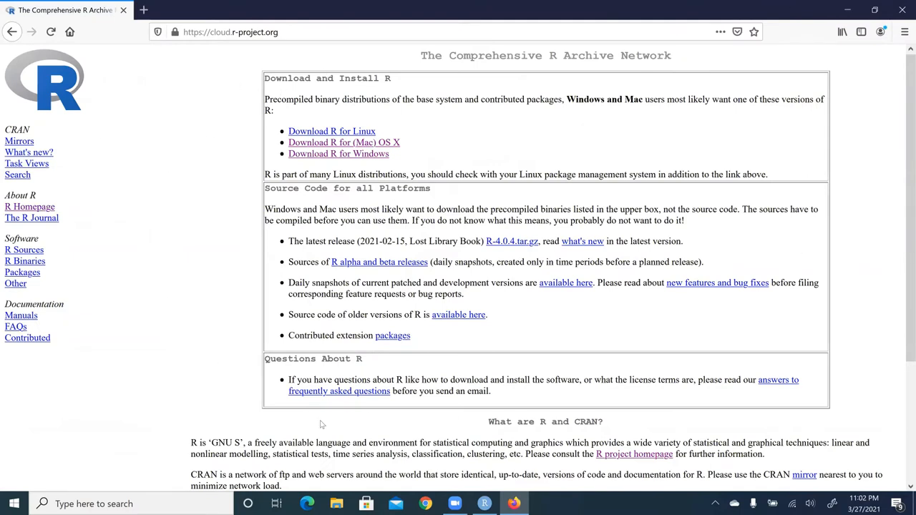
mouse_move(286, 113)
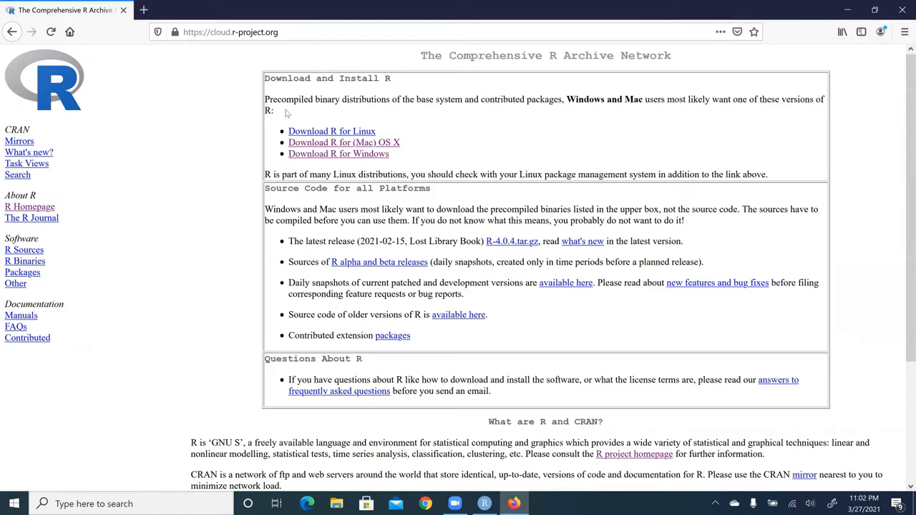
mouse_move(299, 112)
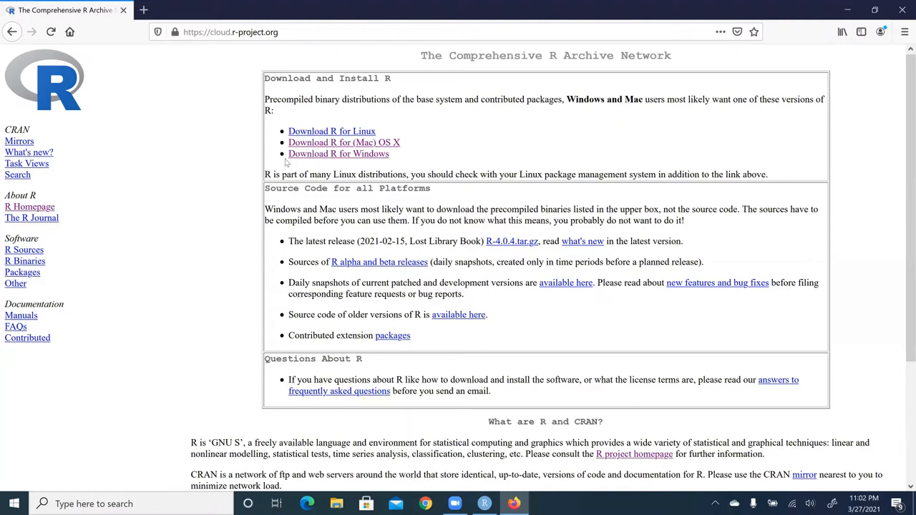
mouse_move(338, 153)
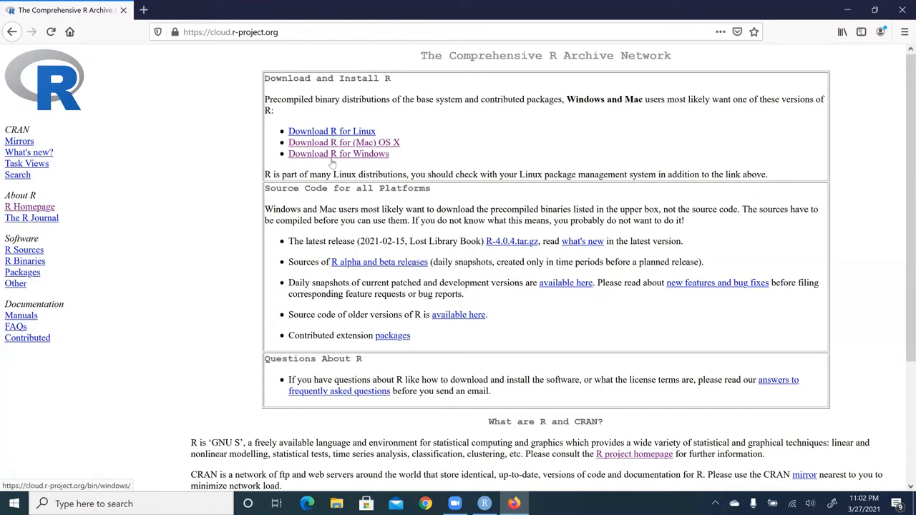
mouse_move(346, 153)
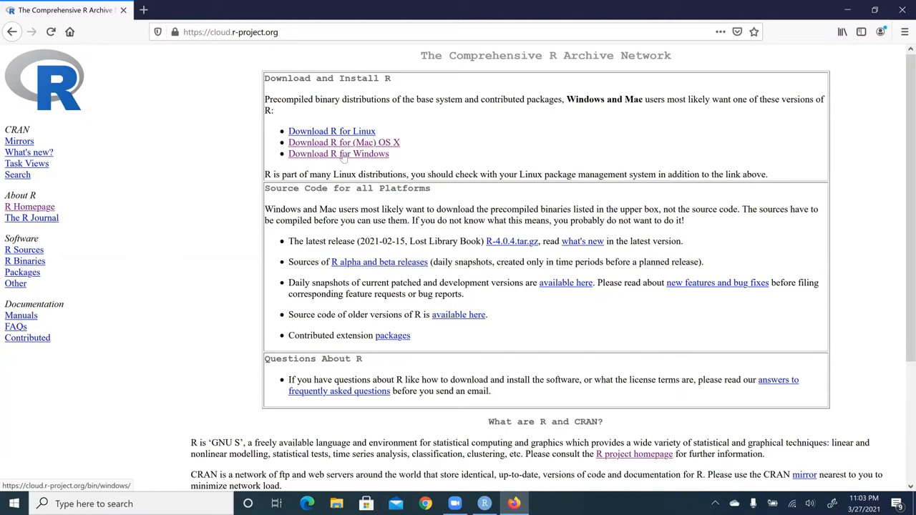
- Reach the R-4.0.4 for Windows base download page, then type 'rstudio' in the search box
click(338, 153)
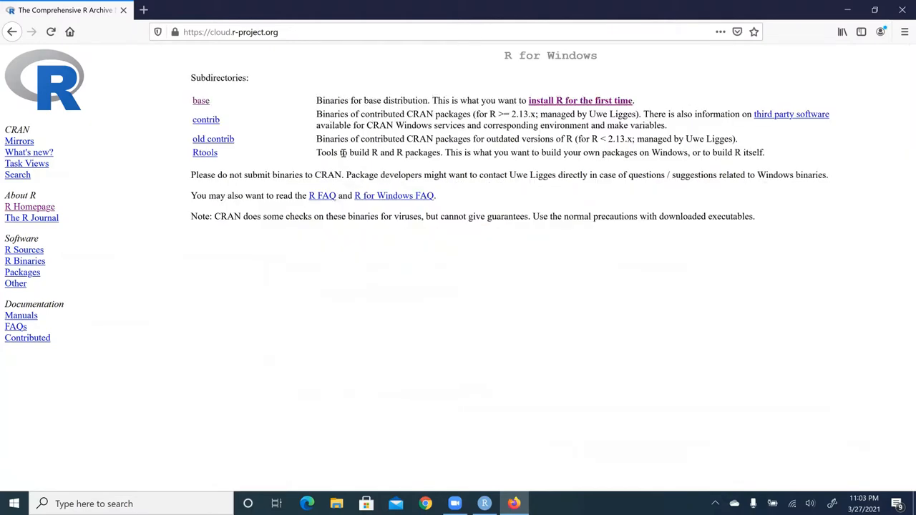
mouse_move(172, 74)
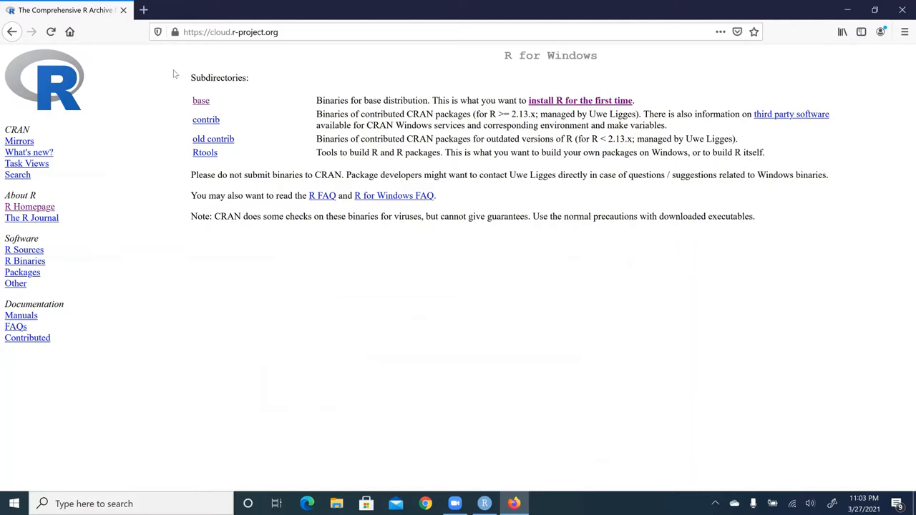
mouse_move(732, 166)
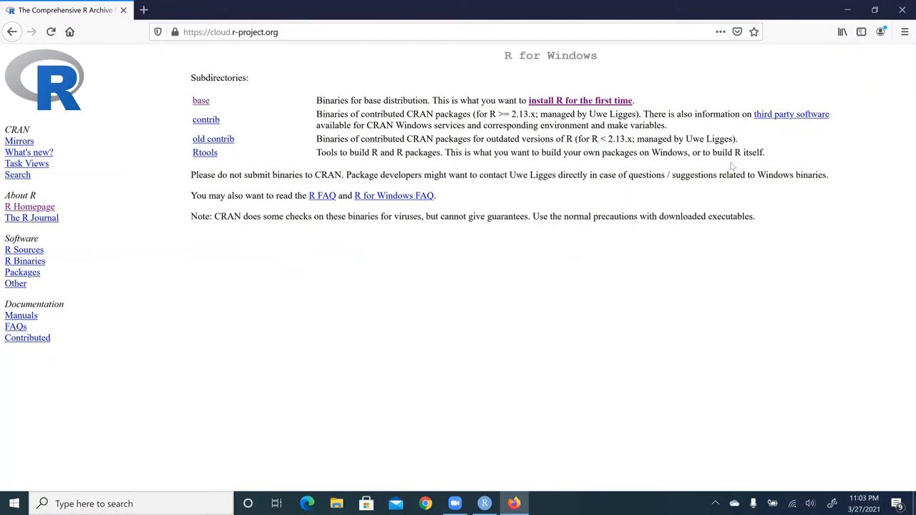
click(201, 100)
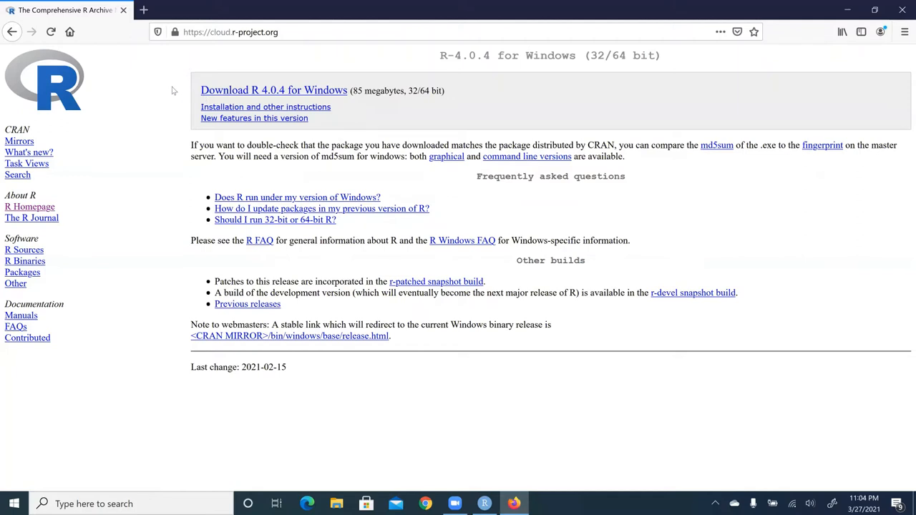
mouse_move(293, 147)
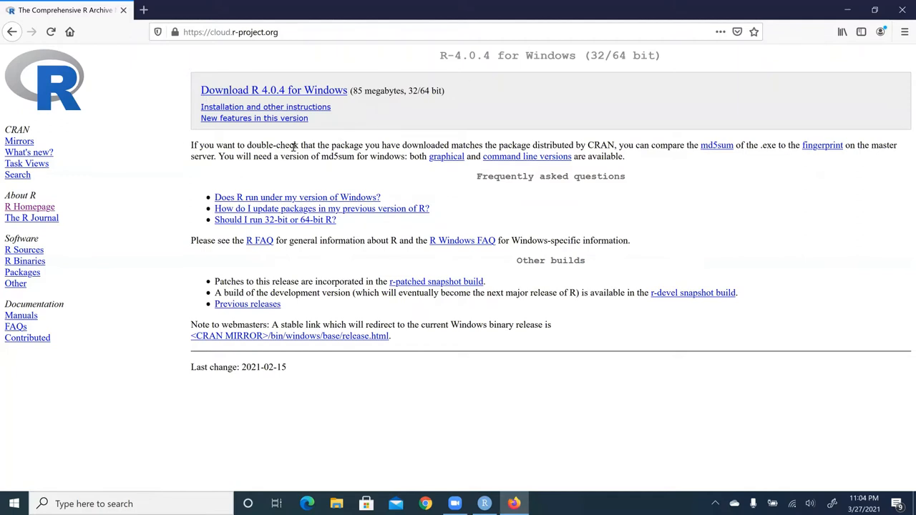
mouse_move(268, 93)
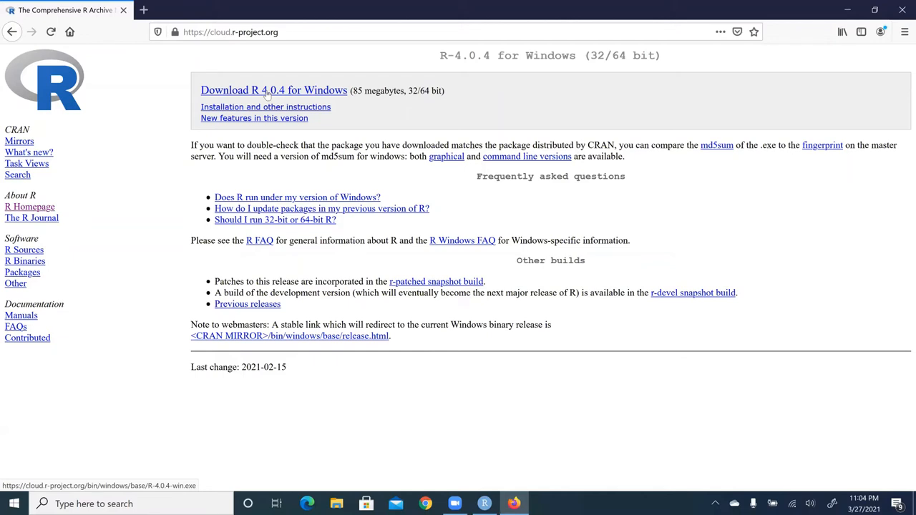
text(rstudio)
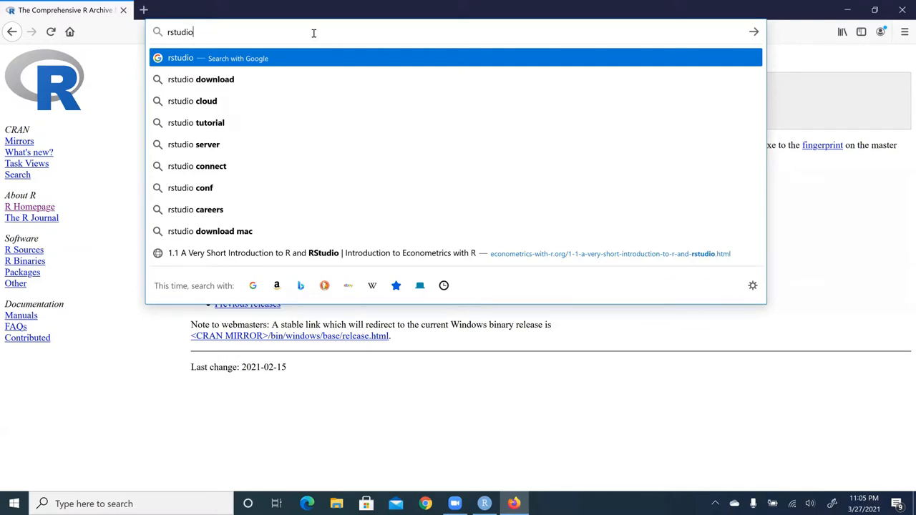
- Load rstudio.com in the Firefox address bar
text(.com)
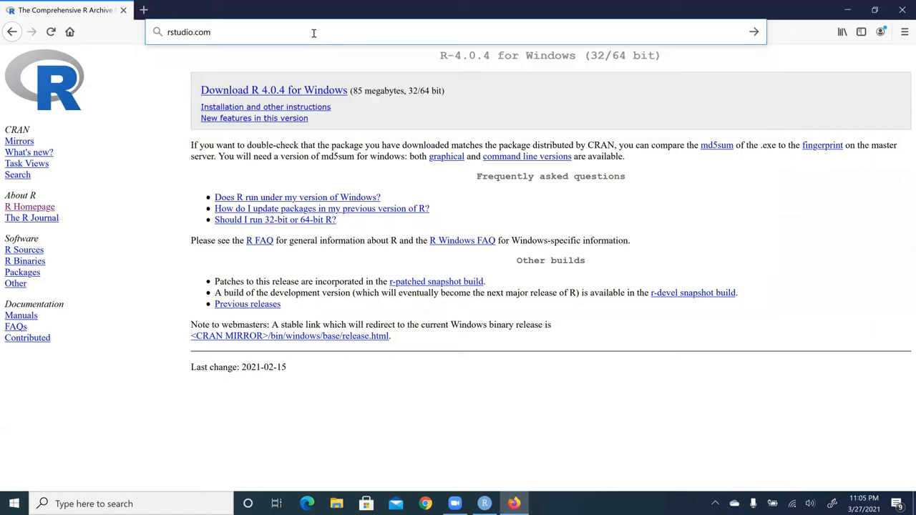
key(Return)
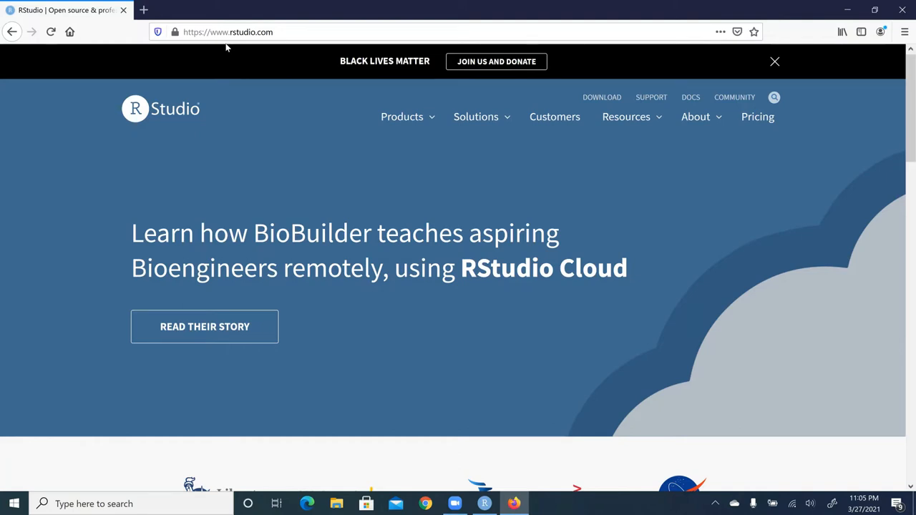
mouse_move(485, 70)
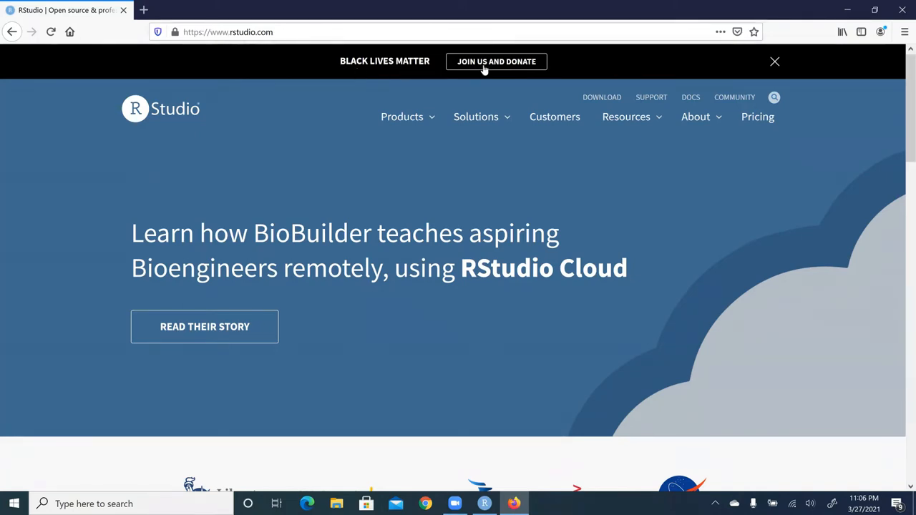
mouse_move(570, 93)
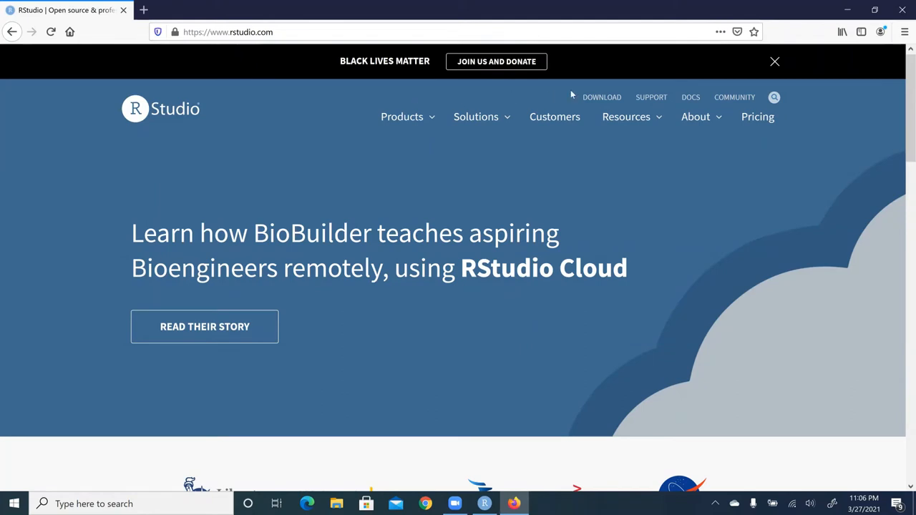
mouse_move(602, 100)
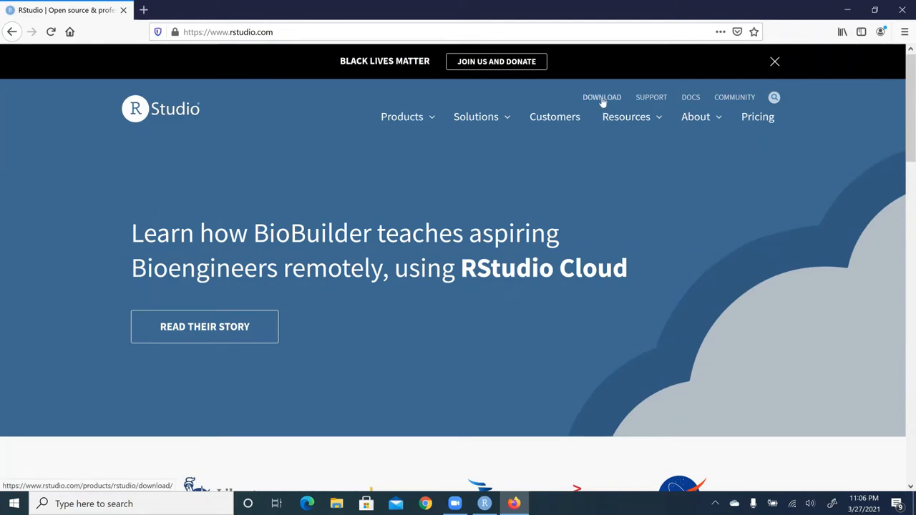
- Open the RStudio IDE download page and scroll to the edition comparison table
click(602, 97)
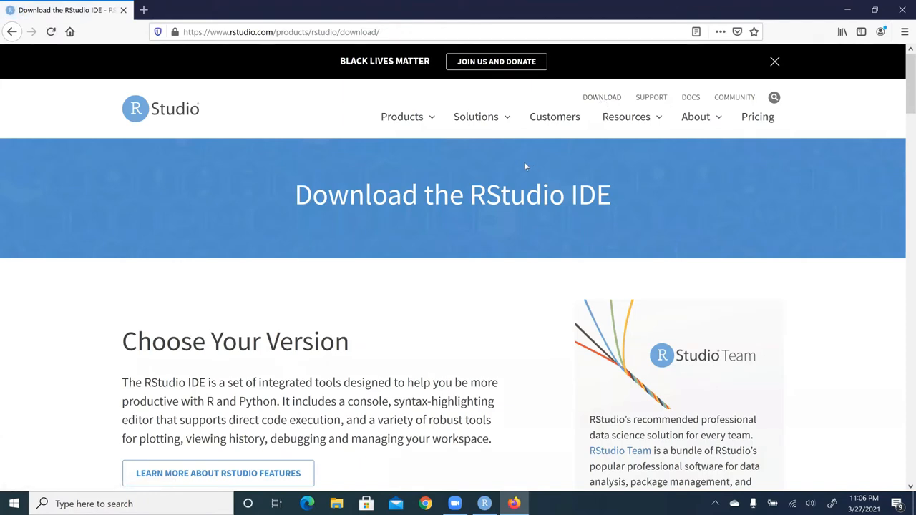
mouse_move(438, 347)
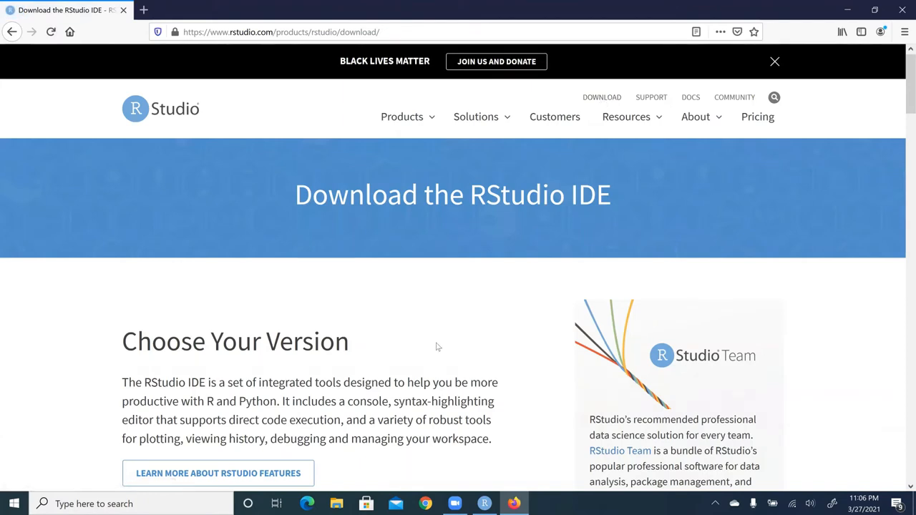
mouse_move(442, 332)
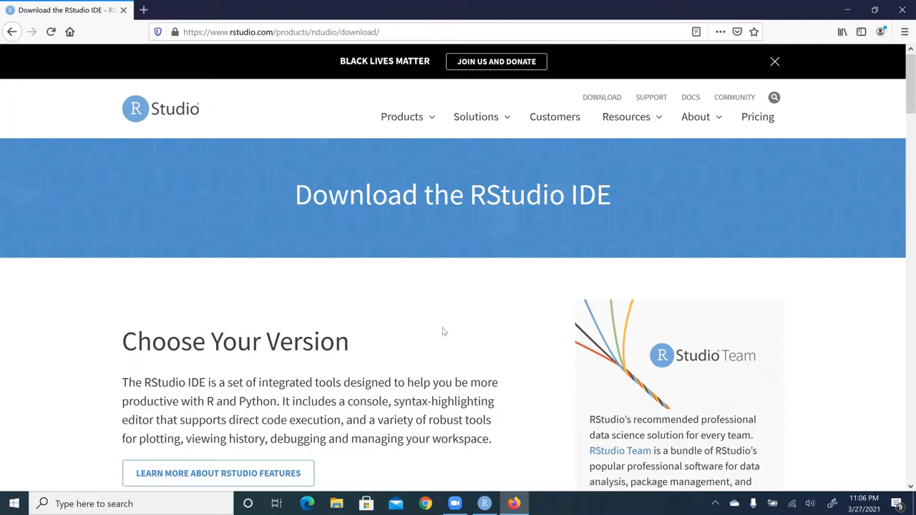
mouse_move(442, 326)
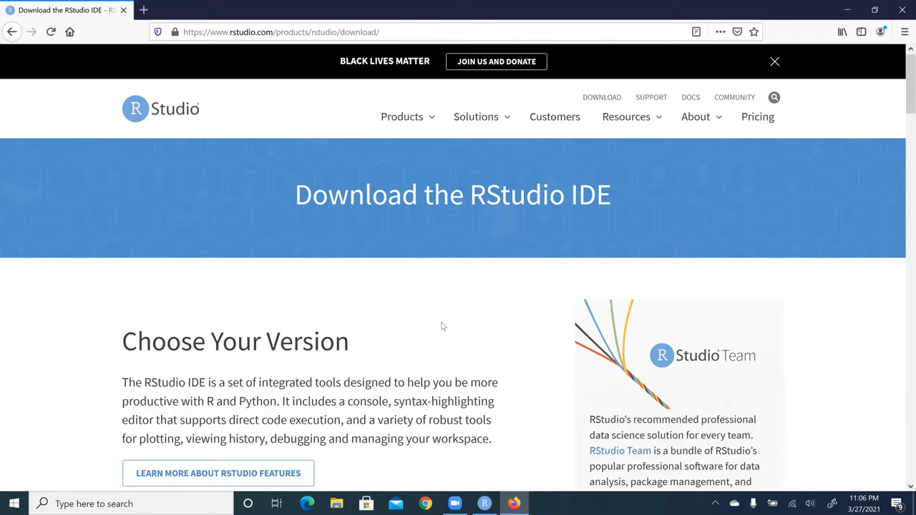
scroll(down, 3)
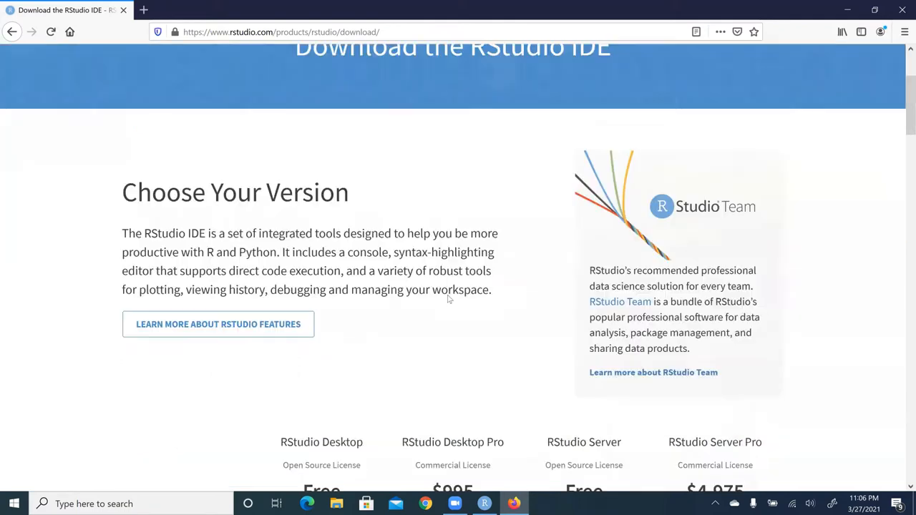
scroll(down, 3)
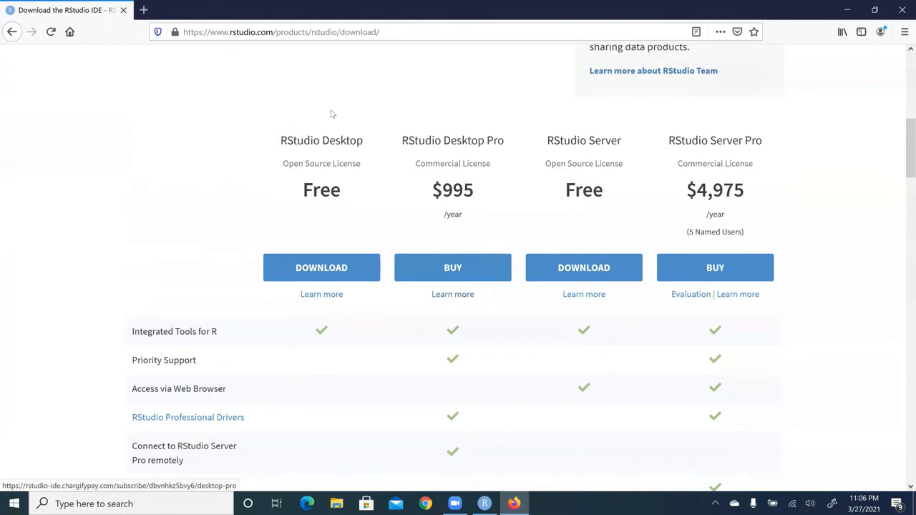
mouse_move(474, 257)
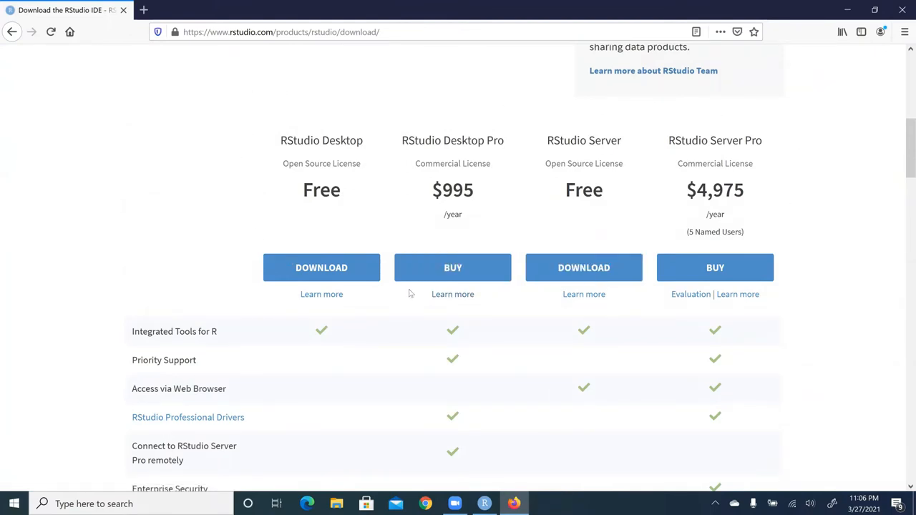
mouse_move(317, 245)
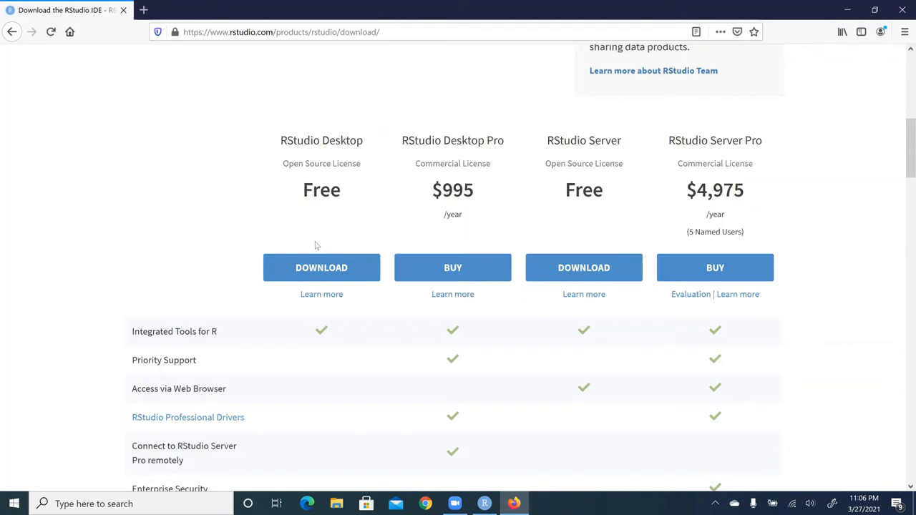
mouse_move(250, 131)
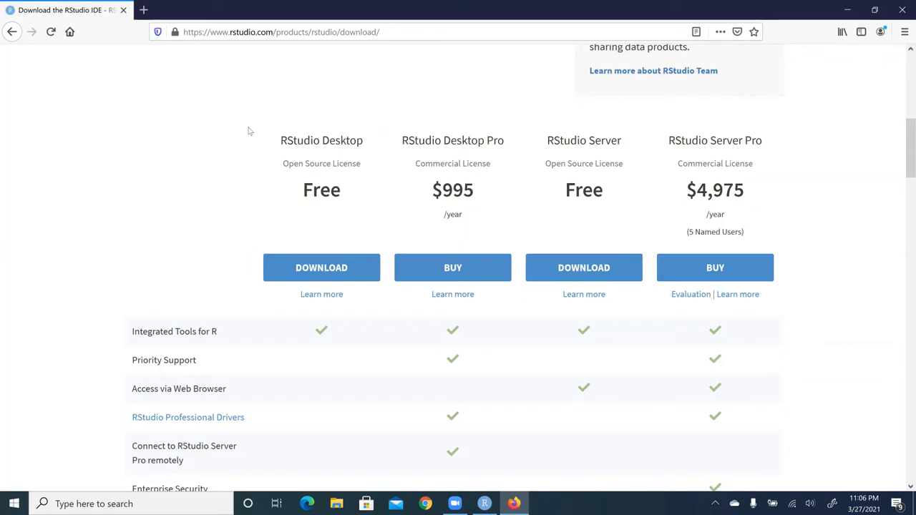
mouse_move(322, 267)
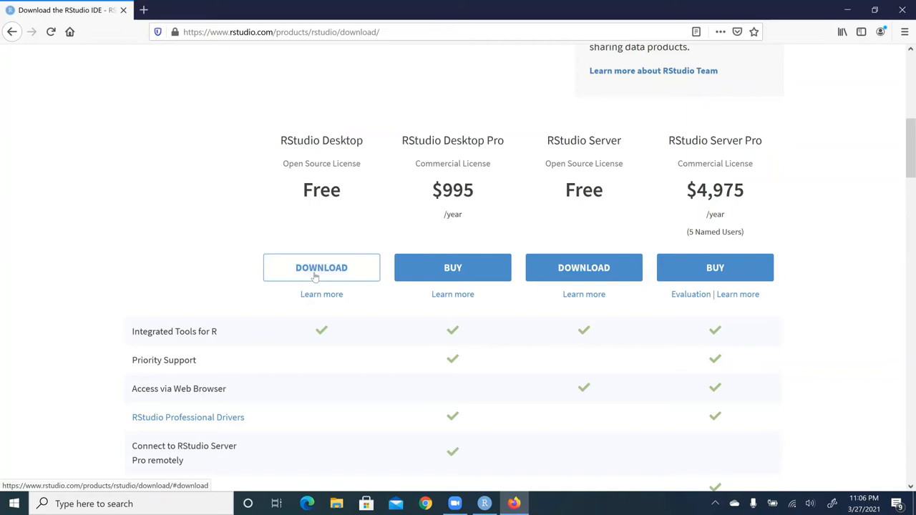
- Jump to the free RStudio Desktop 1.4.1106 installer section via its DOWNLOAD button
click(321, 266)
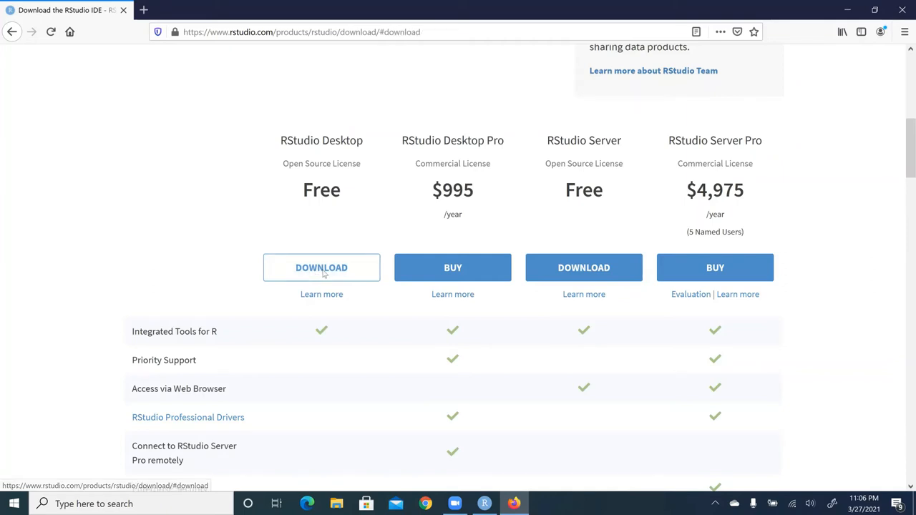
click(321, 267)
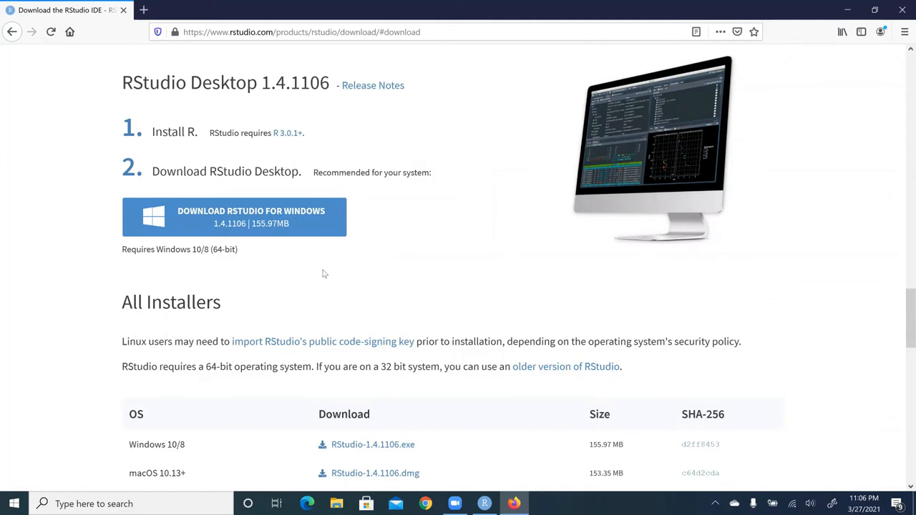
mouse_move(295, 162)
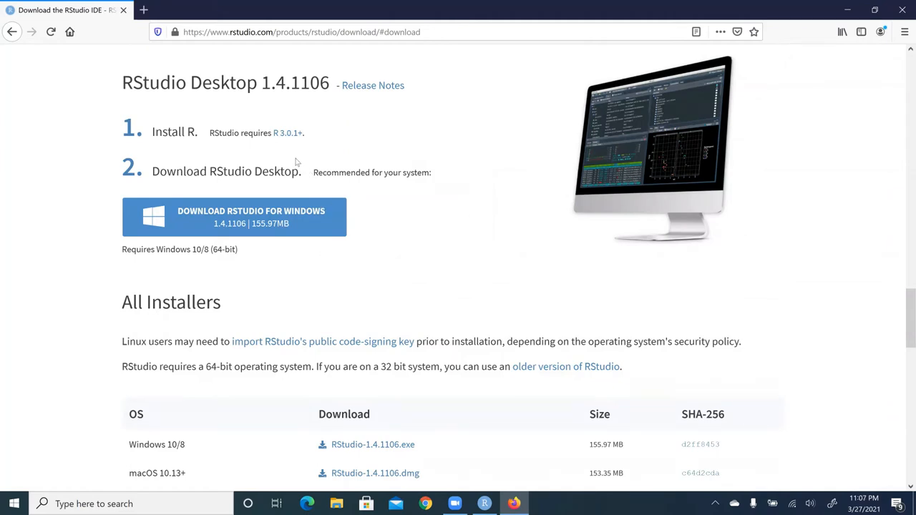
mouse_move(60, 254)
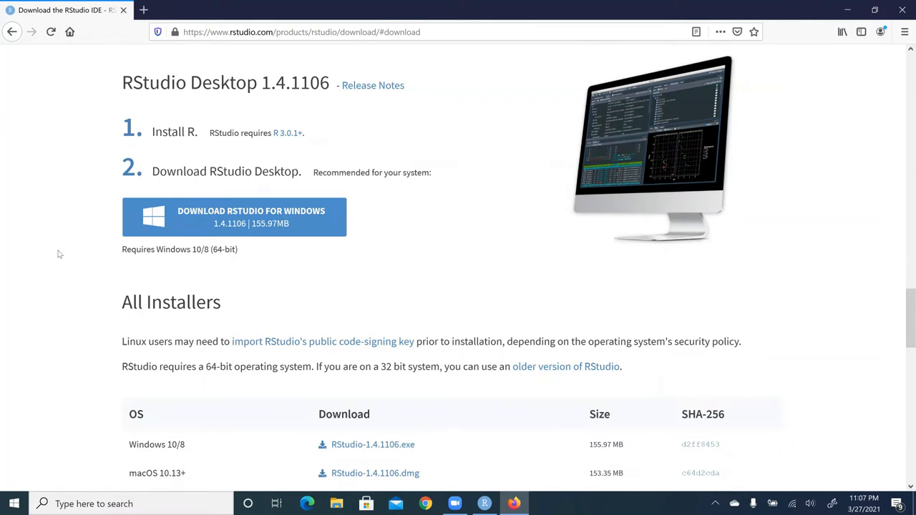
mouse_move(247, 236)
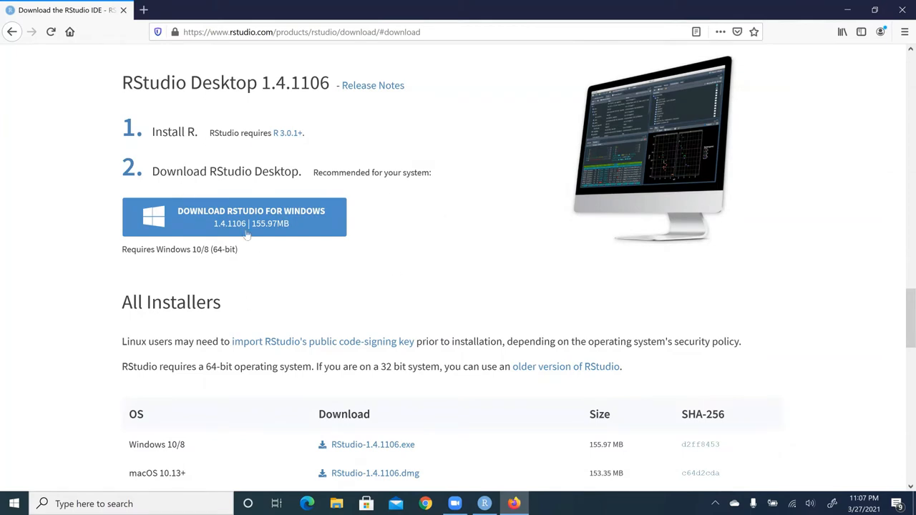
mouse_move(250, 217)
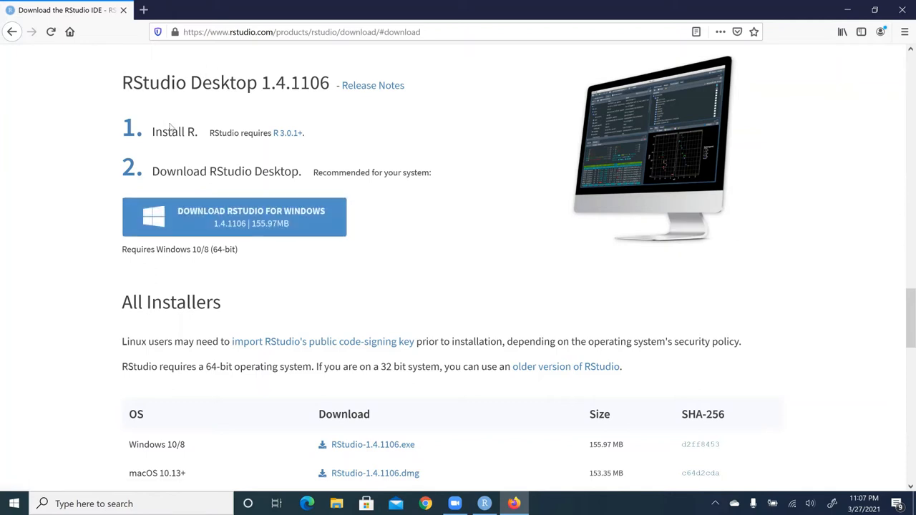
mouse_move(203, 134)
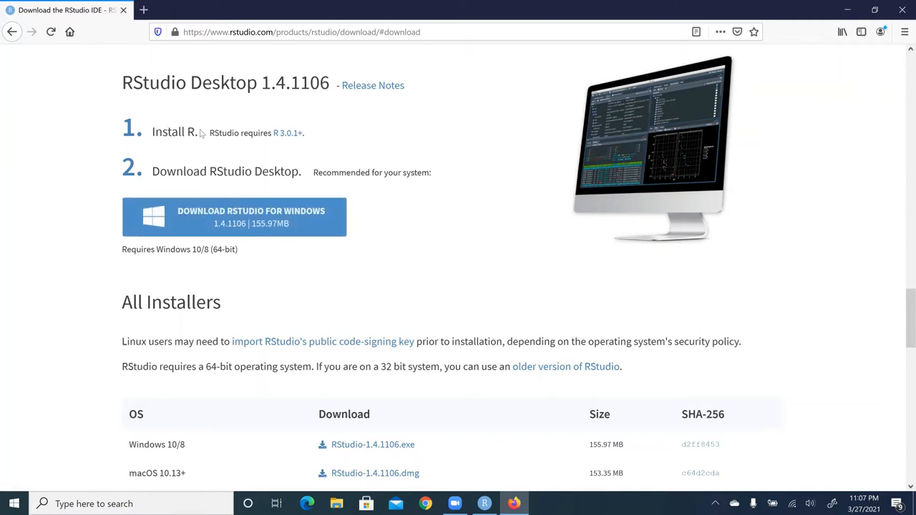
mouse_move(270, 149)
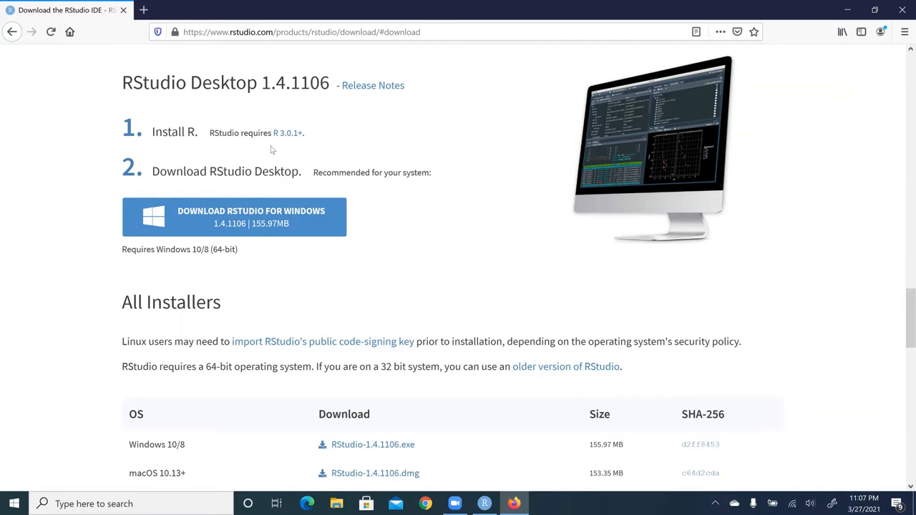
mouse_move(121, 188)
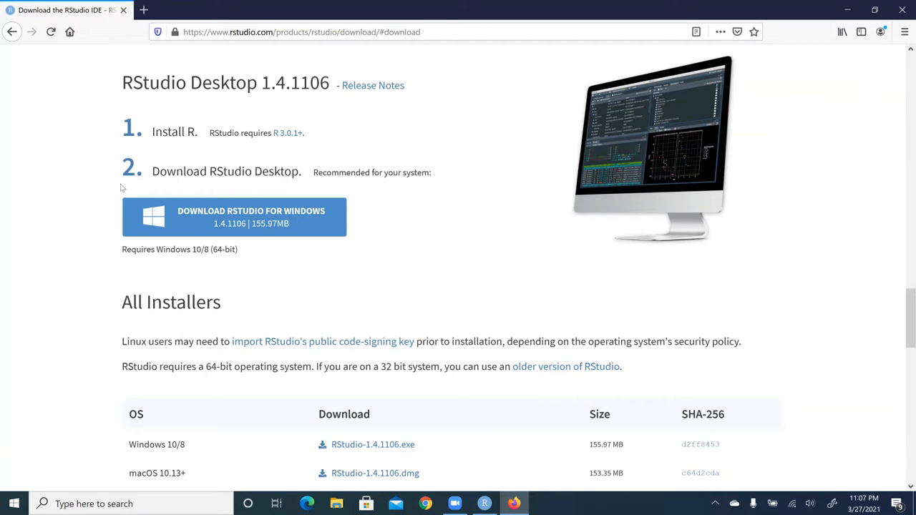
mouse_move(234, 217)
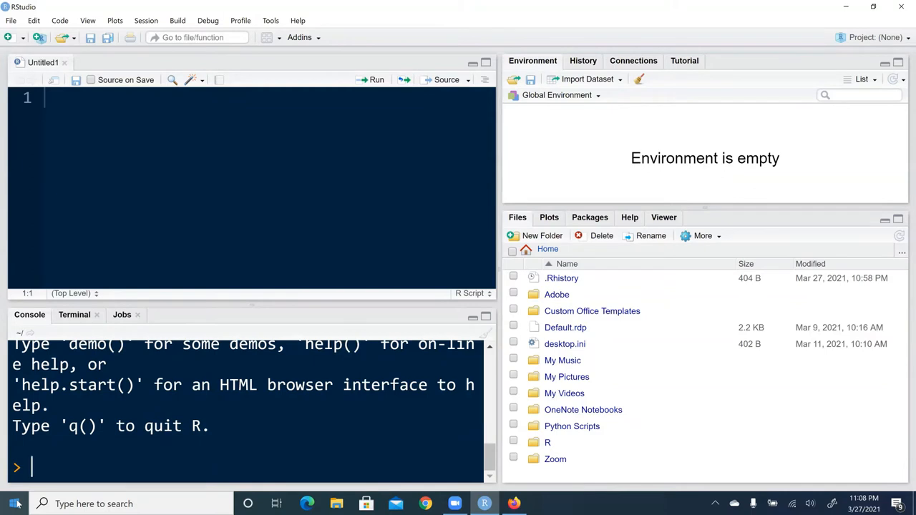
mouse_move(143, 302)
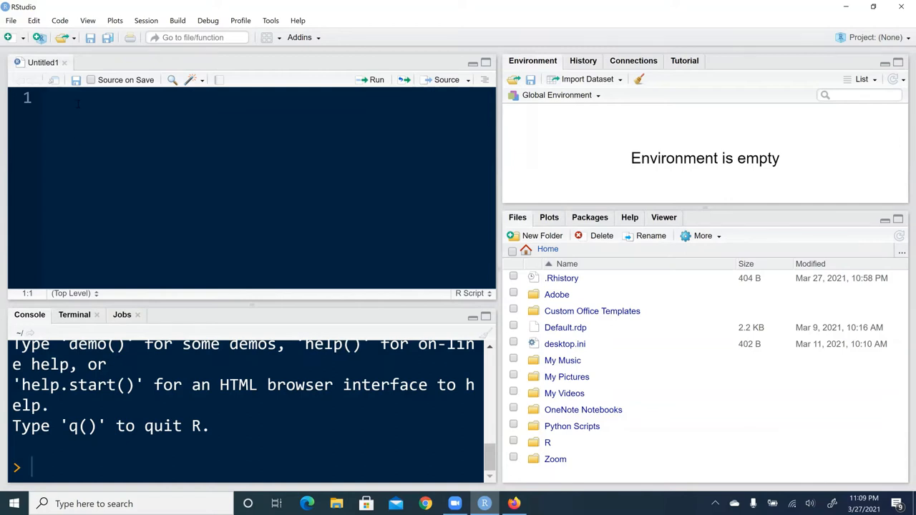
- Enter 2+3 on script line 1 and run it, giving [1] 5
text(2+)
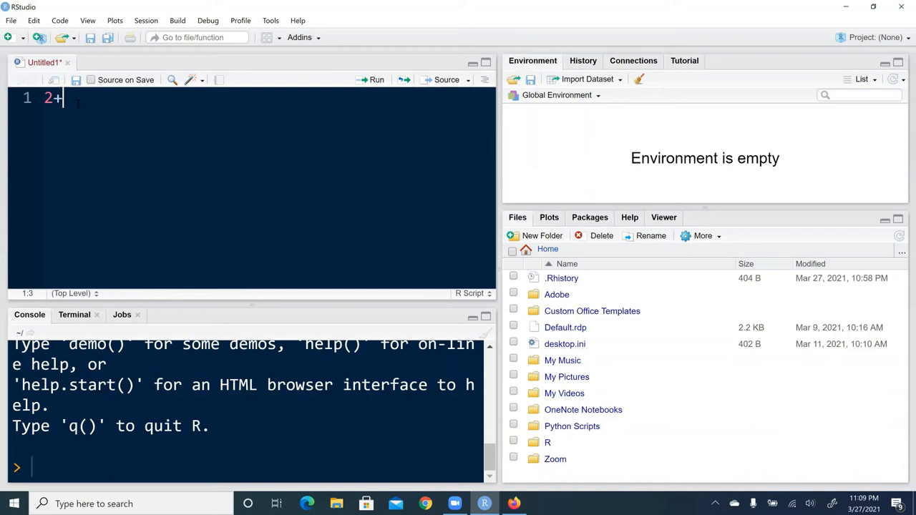
text(3)
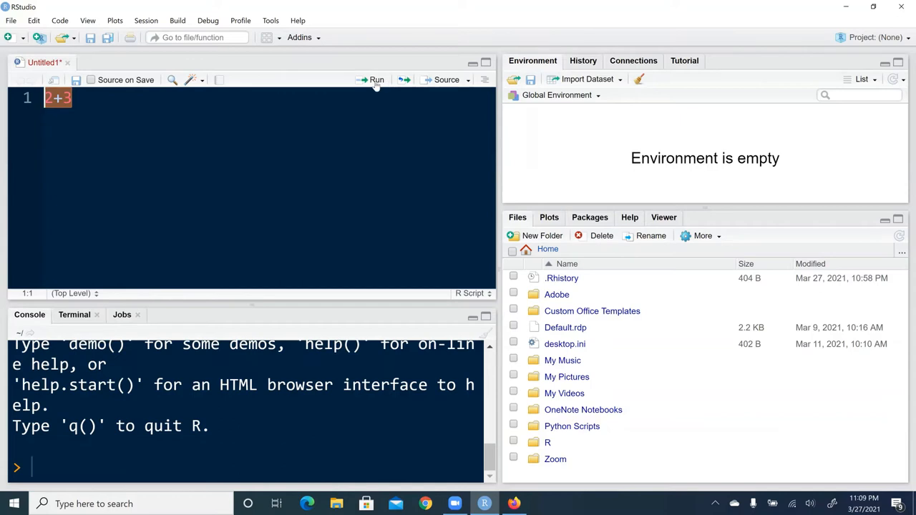
click(375, 79)
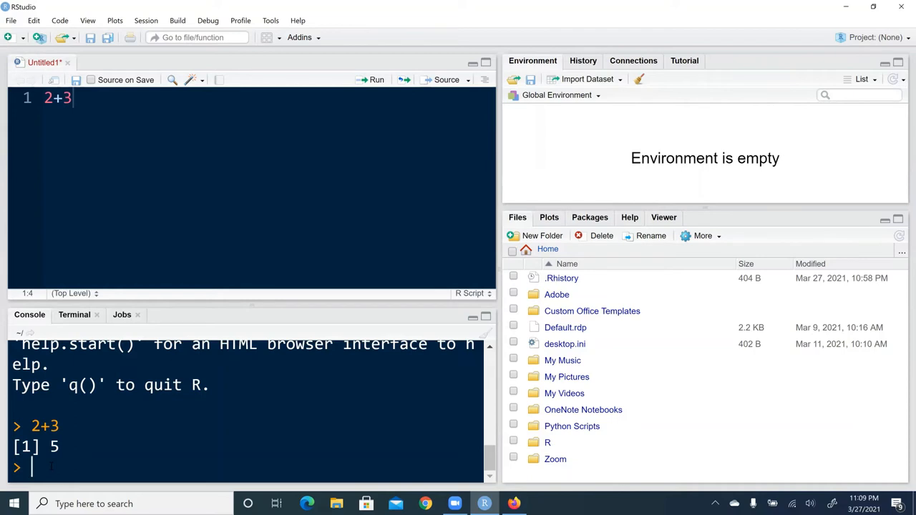
- Type sqrt(4) at the console prompt without running it
text(s)
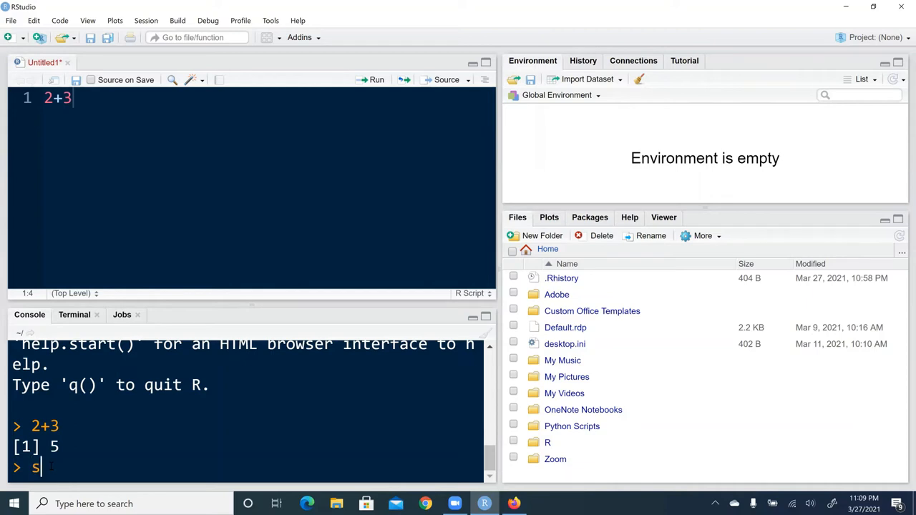
text(qrt)
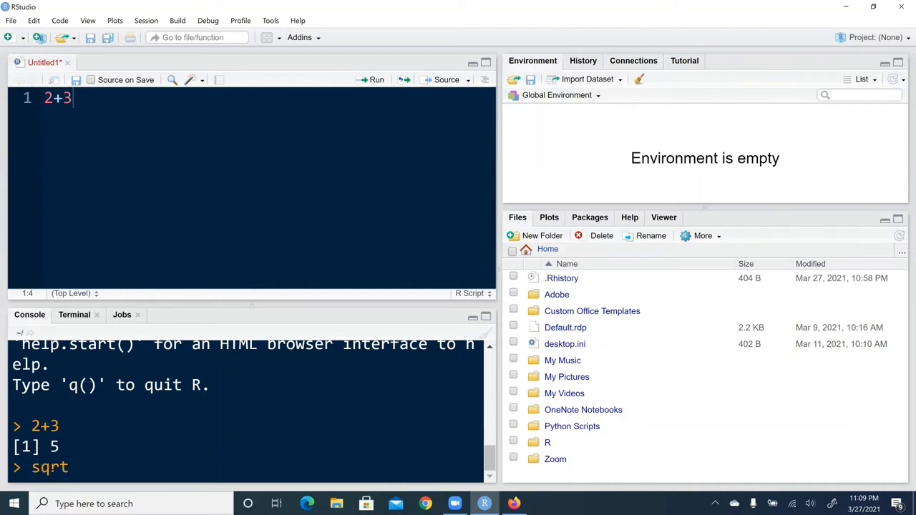
text(())
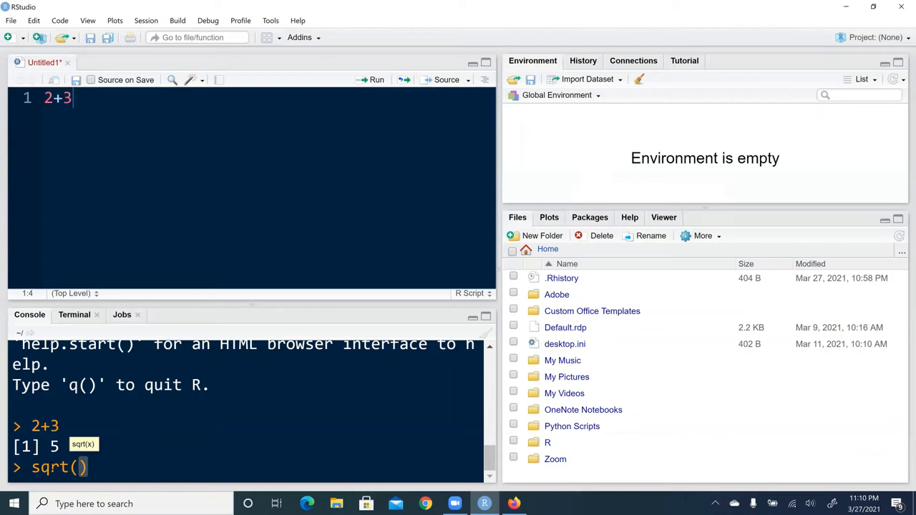
text(4)
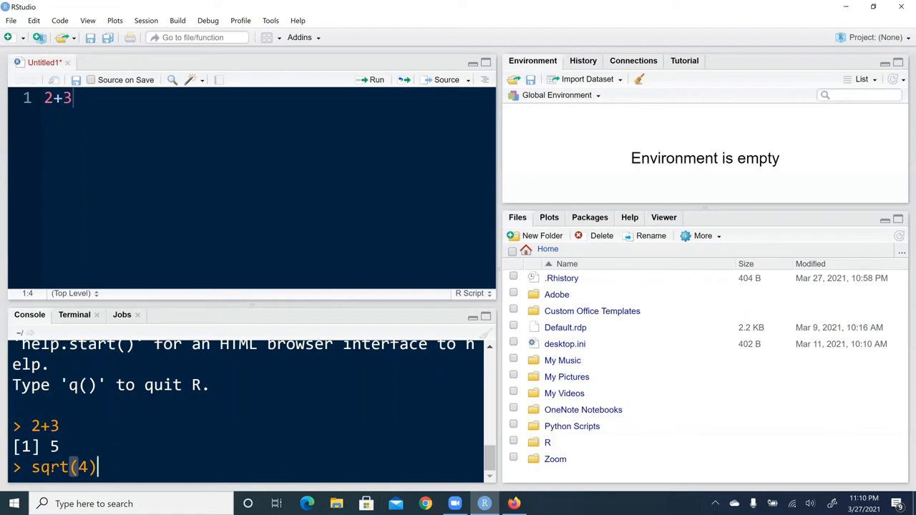
- Retype the argument of sqrt(4) and execute it, printing [1] 2
key(BackSpace)
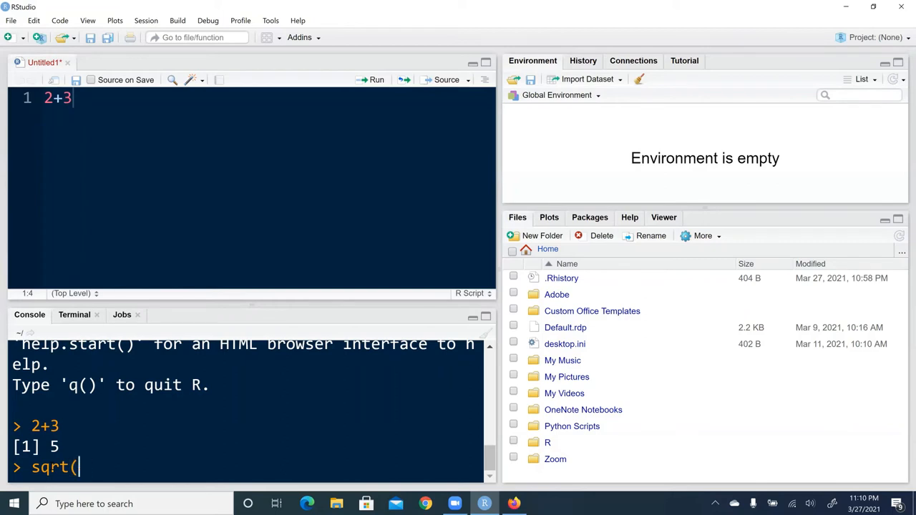
text(()
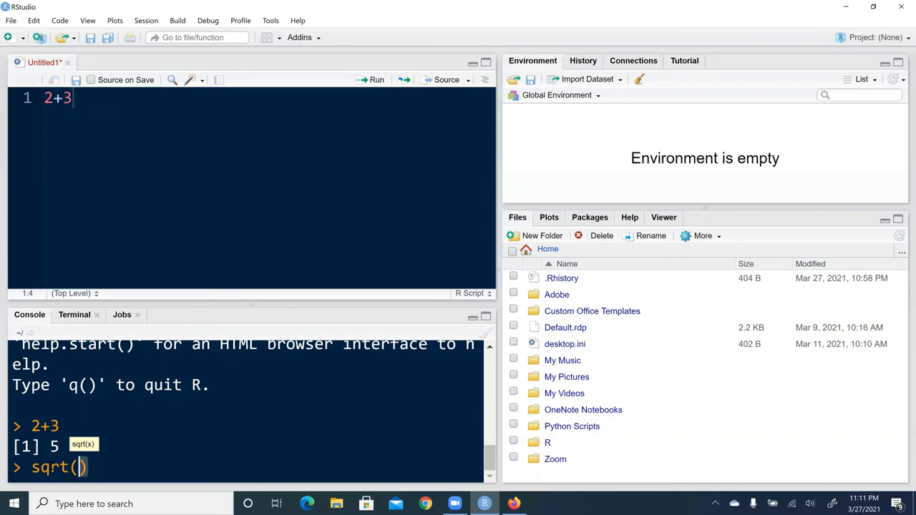
text(4)
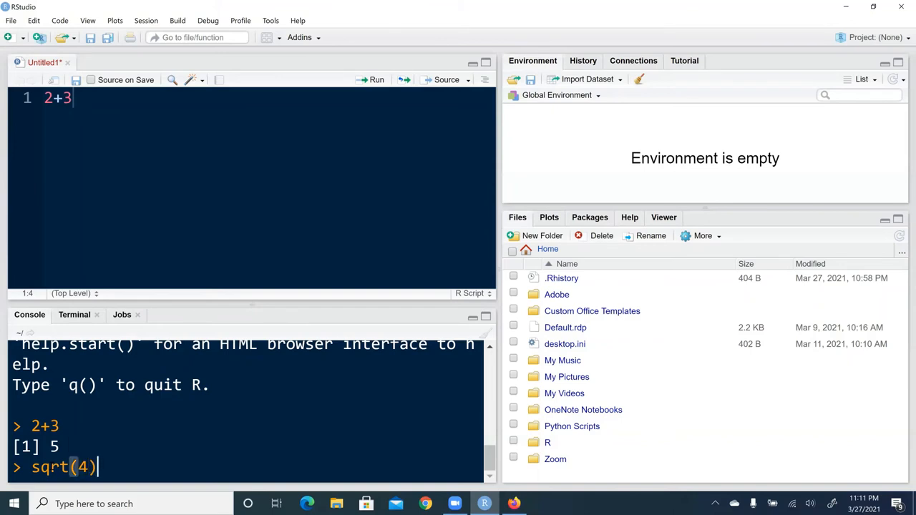
key(Return)
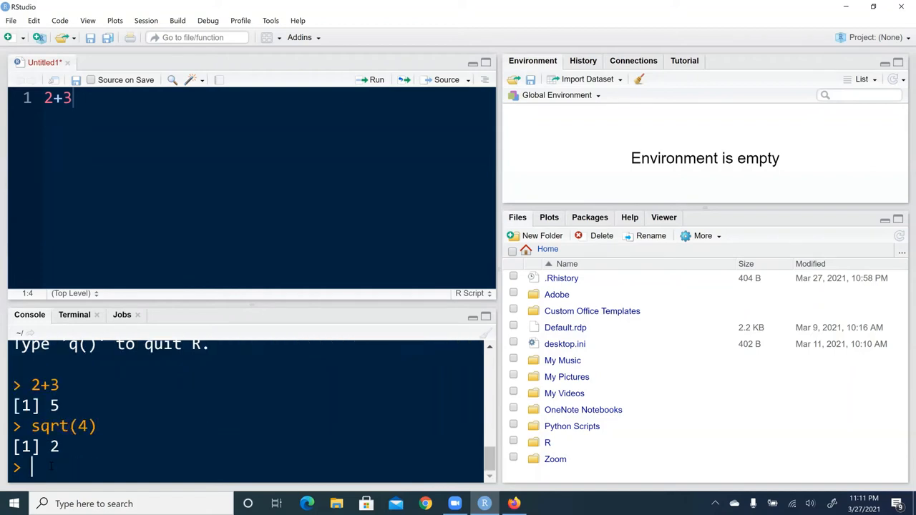
mouse_move(556, 167)
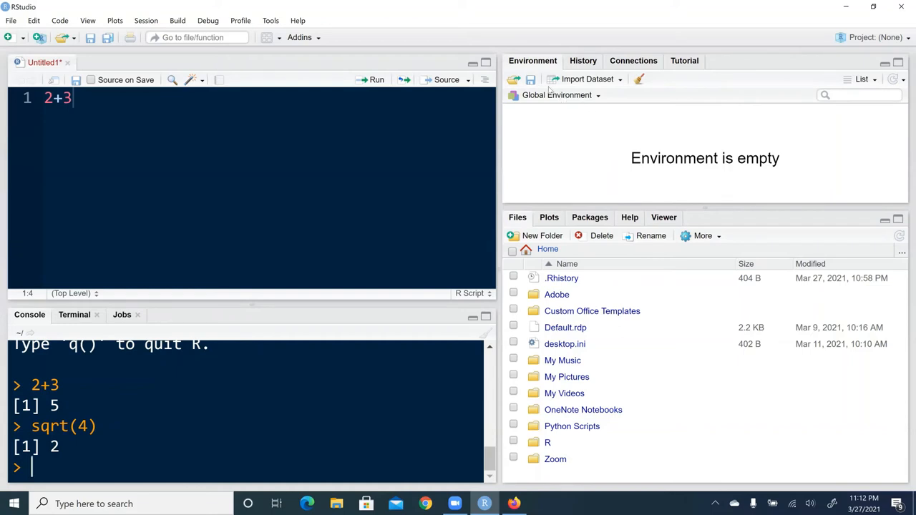
mouse_move(559, 149)
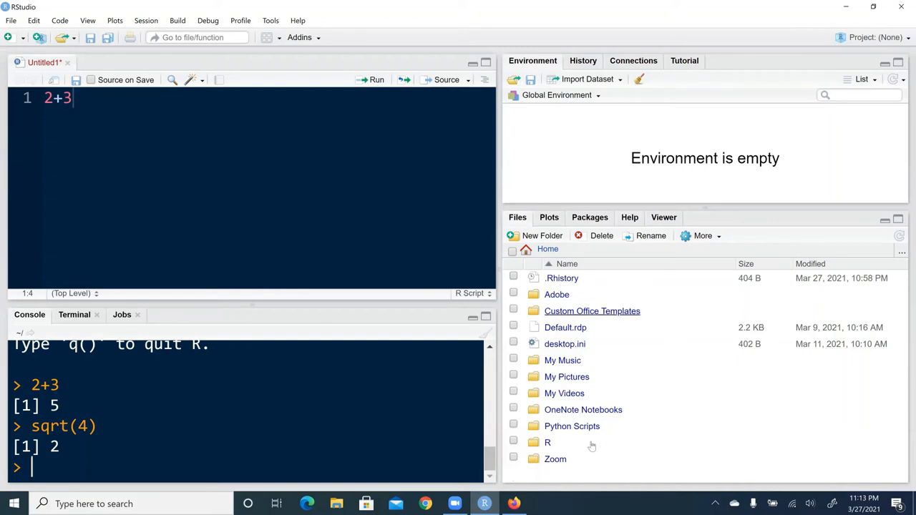
mouse_move(804, 188)
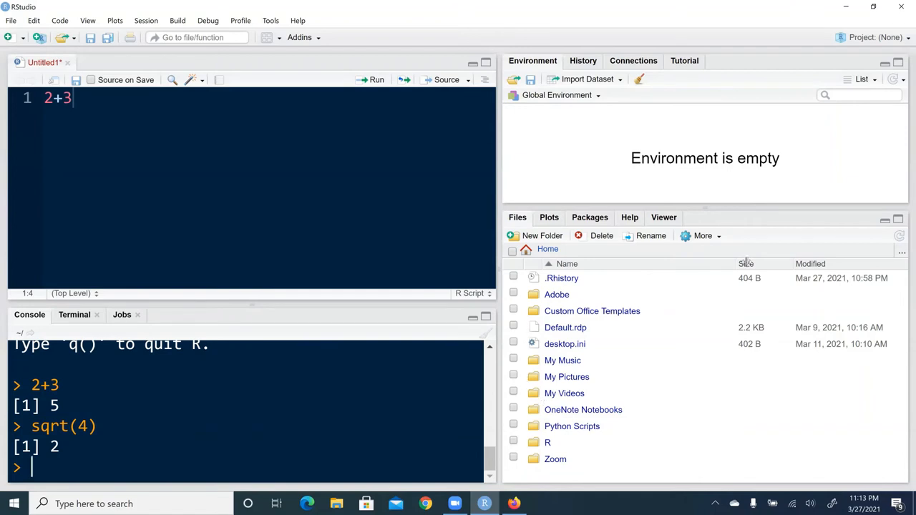
mouse_move(627, 439)
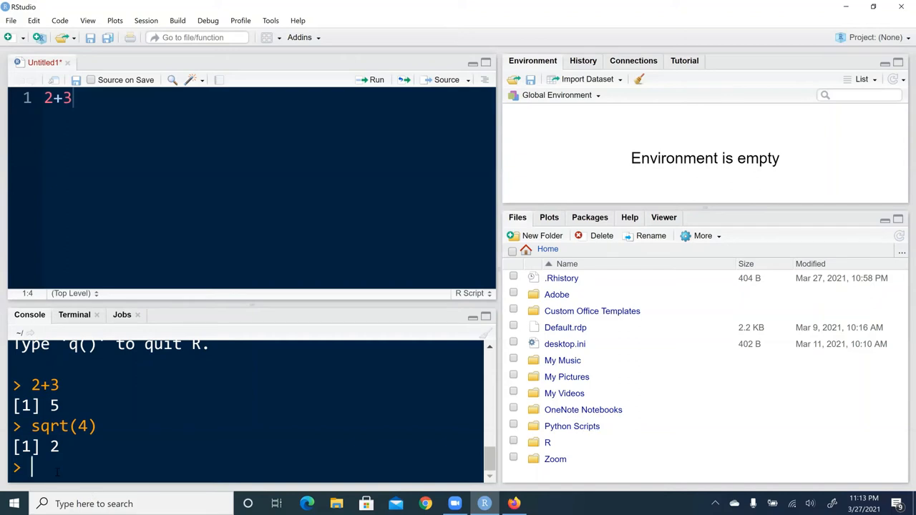
- Run help(seq) in the console to open the seq documentation
text(help()
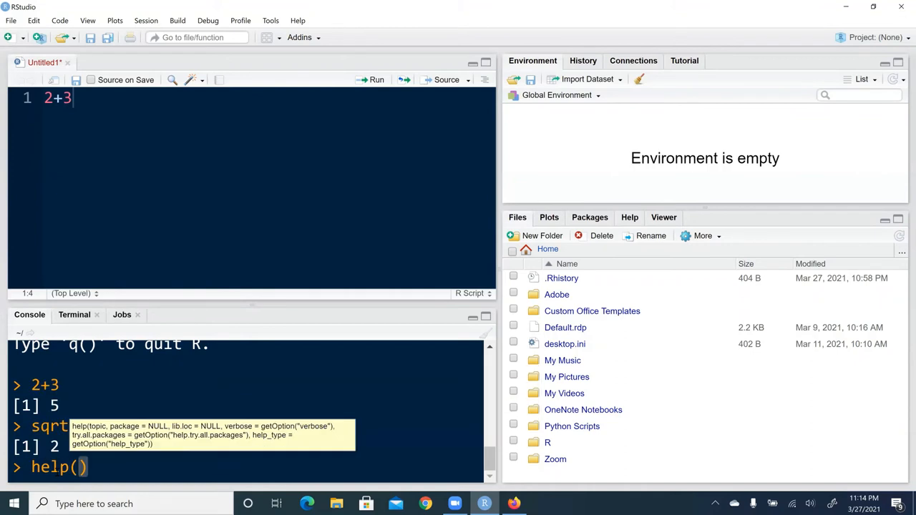
text(se)
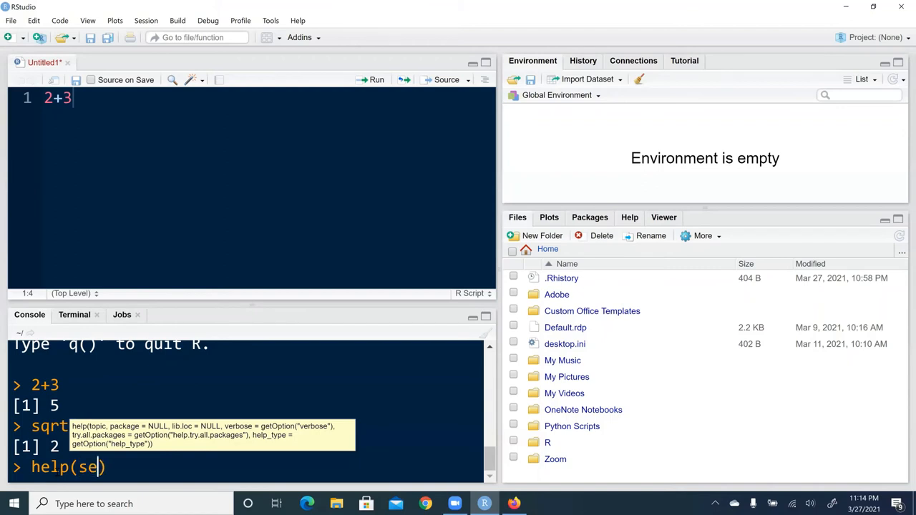
text(q)
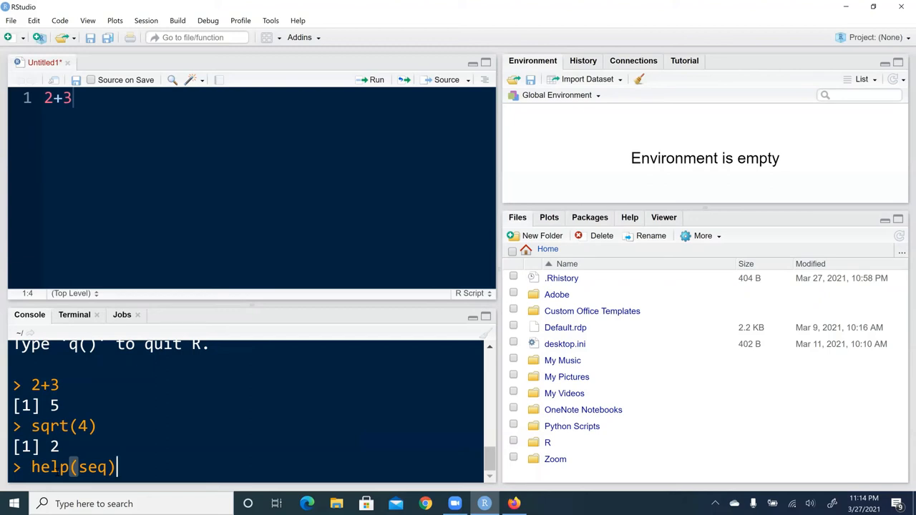
key(Return)
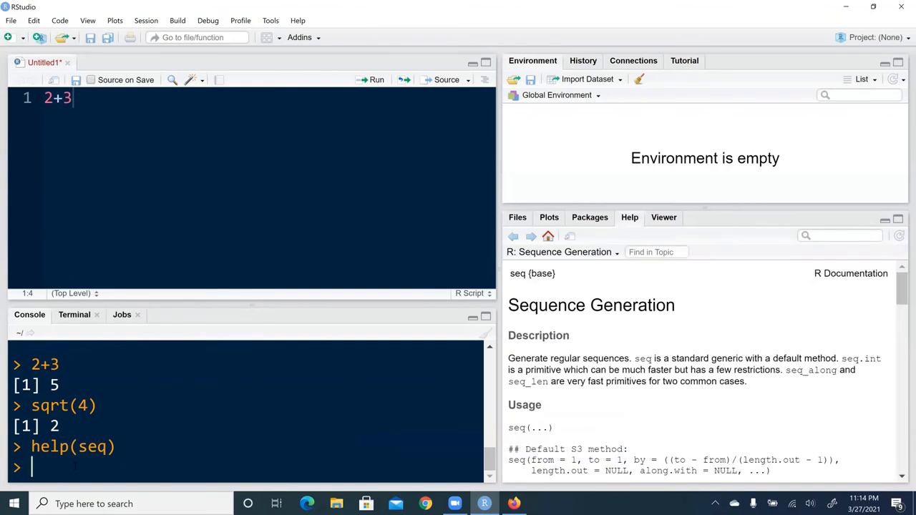
mouse_move(516, 433)
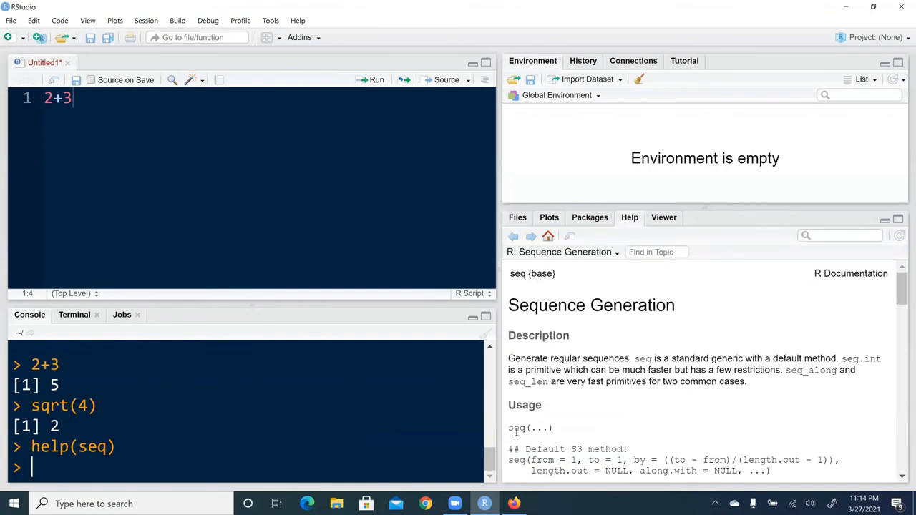
mouse_move(584, 439)
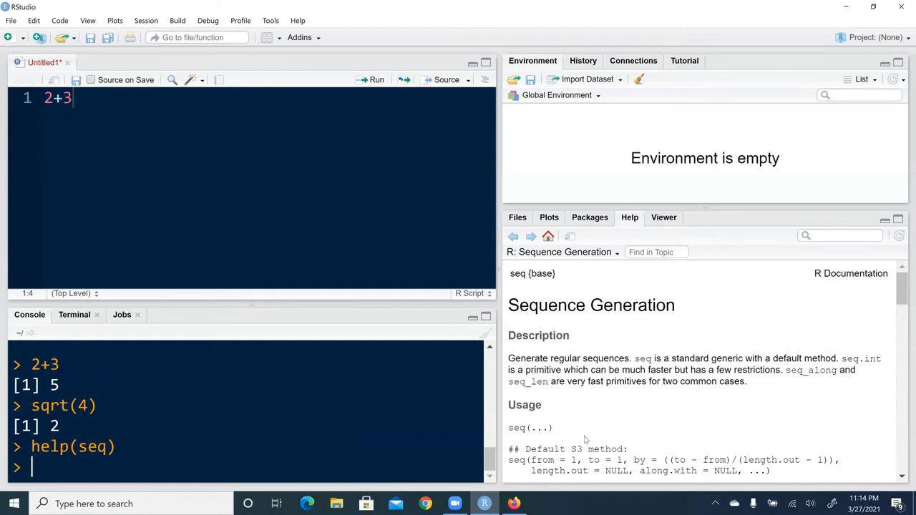
mouse_move(525, 289)
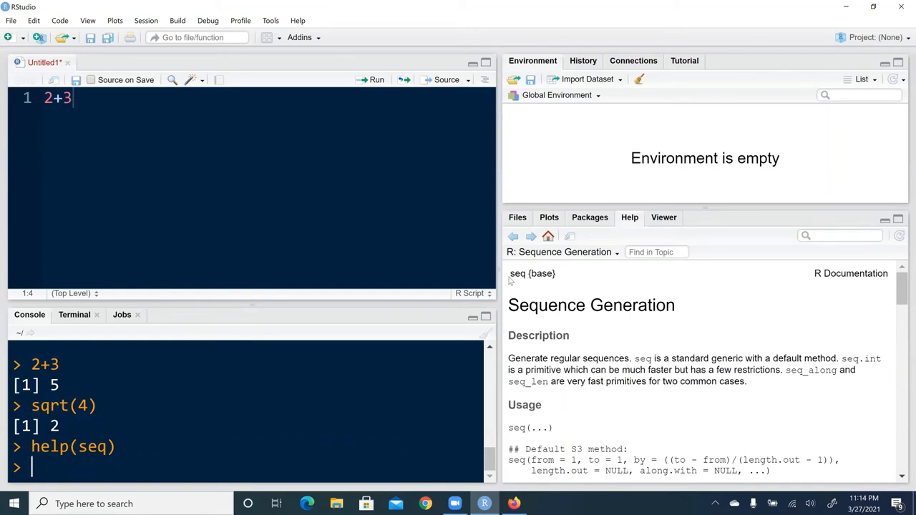
mouse_move(527, 278)
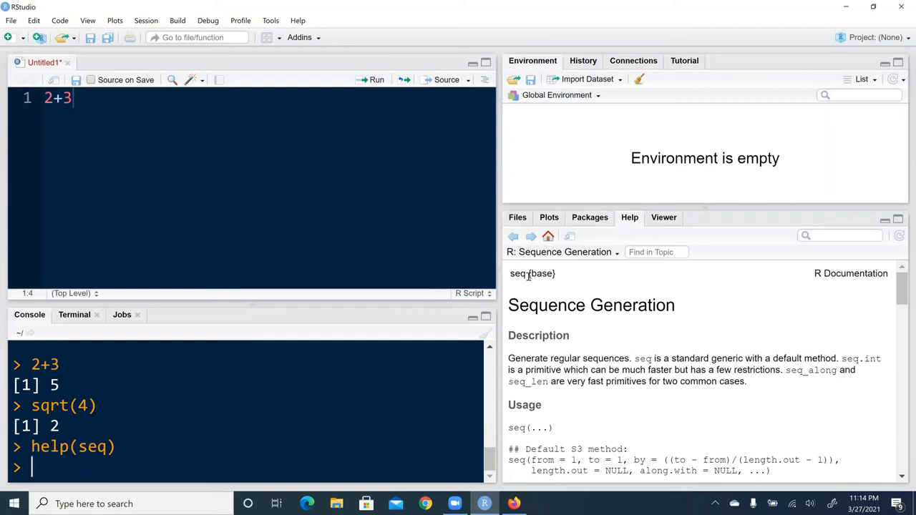
- Scroll the seq help page down to the See Also links and Examples
scroll(down, 3)
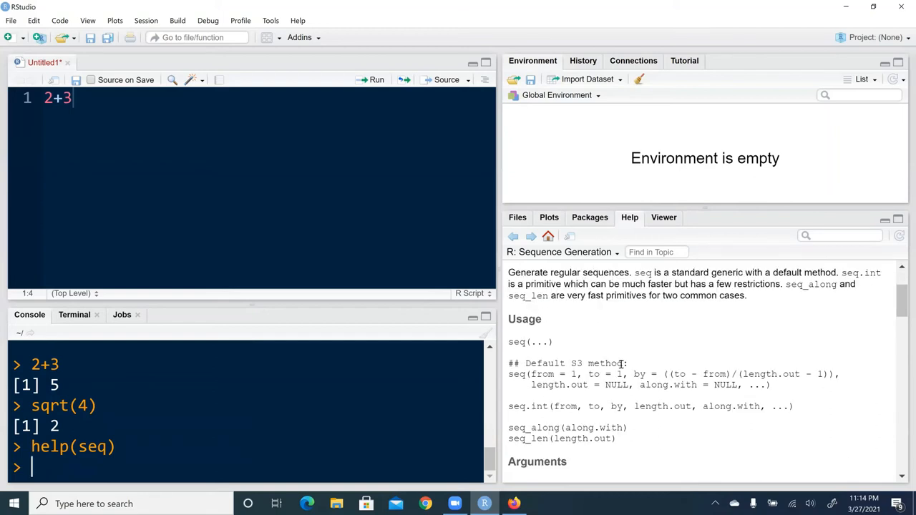
scroll(down, 3)
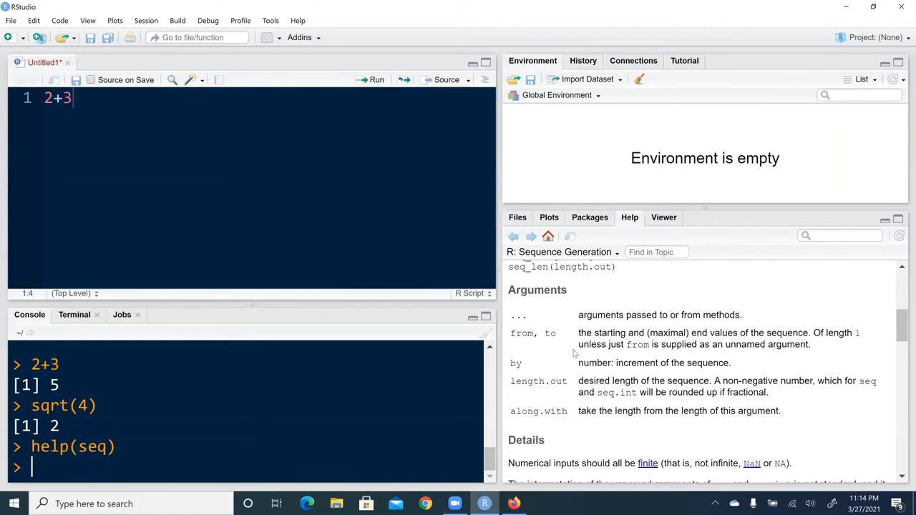
scroll(down, 3)
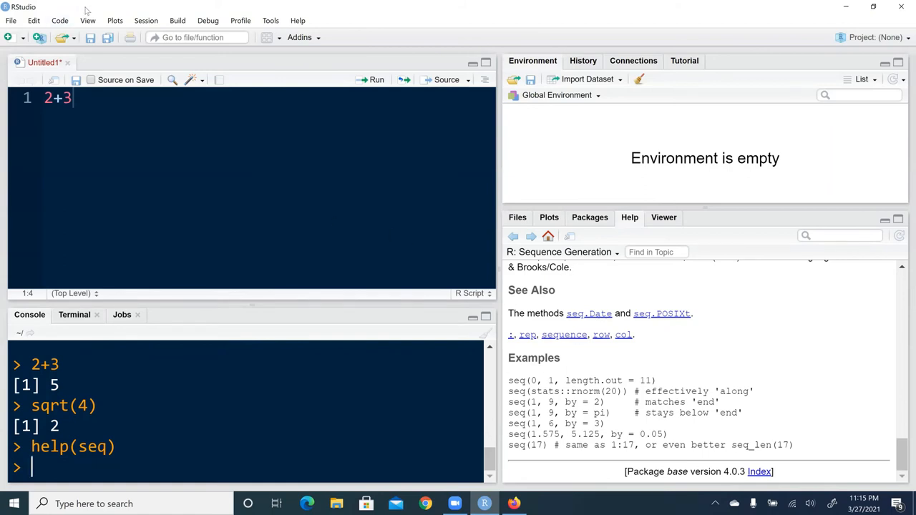
mouse_move(721, 8)
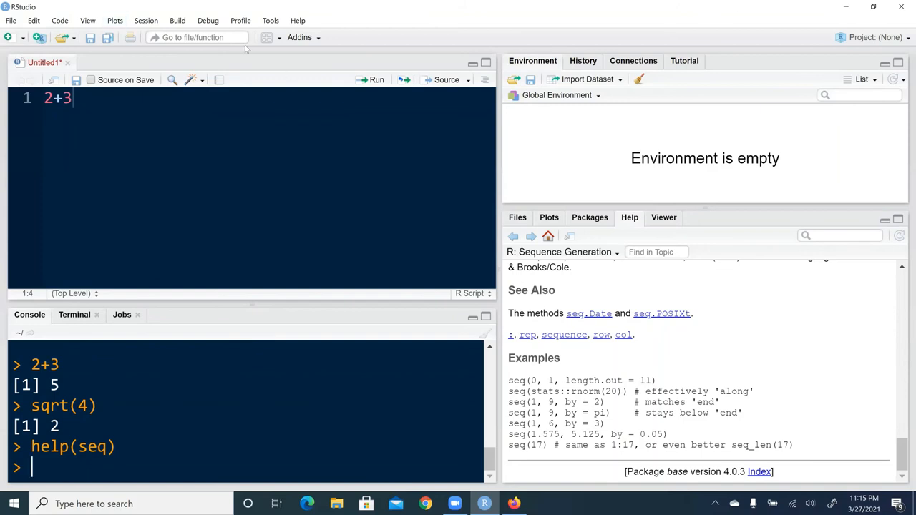
- Open Tools > Global Options on the Appearance page
click(269, 20)
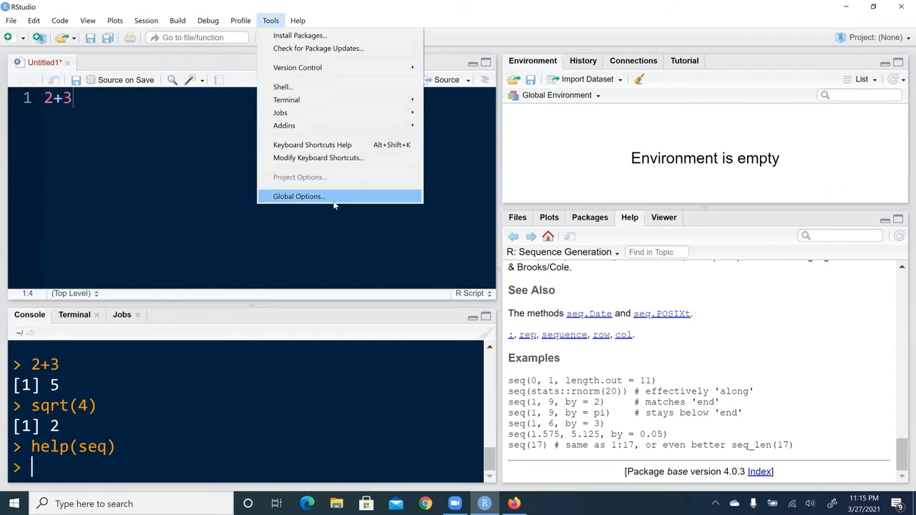
mouse_move(333, 196)
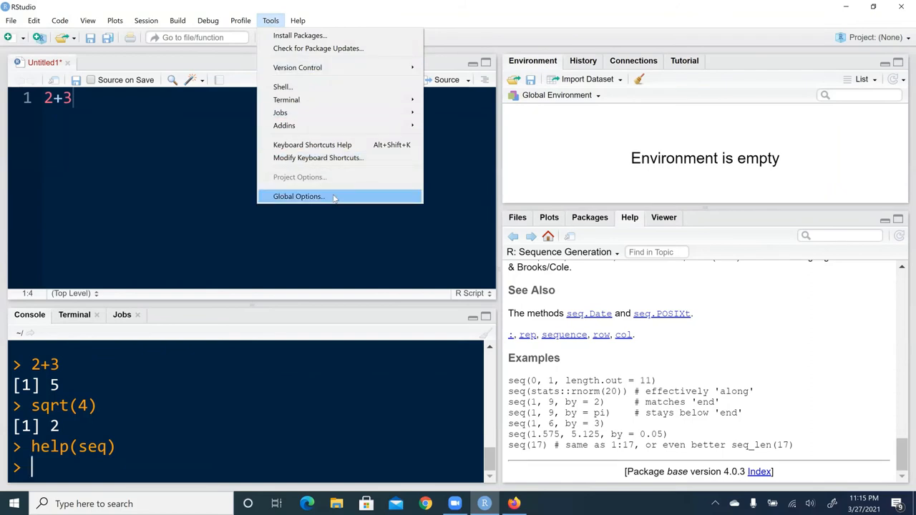
click(298, 196)
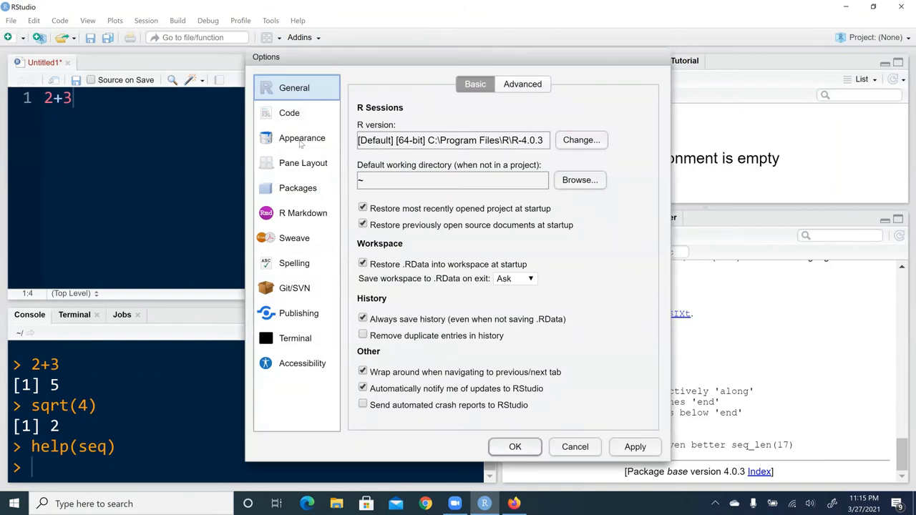
click(302, 138)
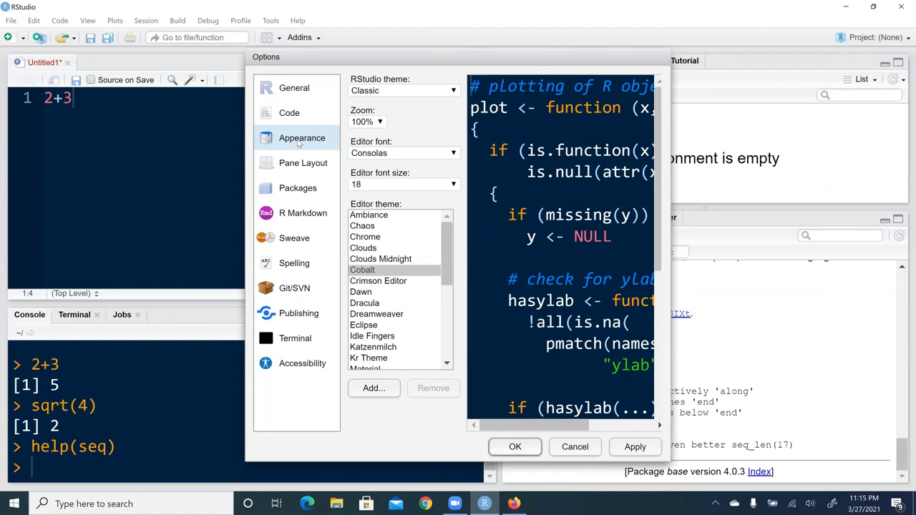
mouse_move(356, 279)
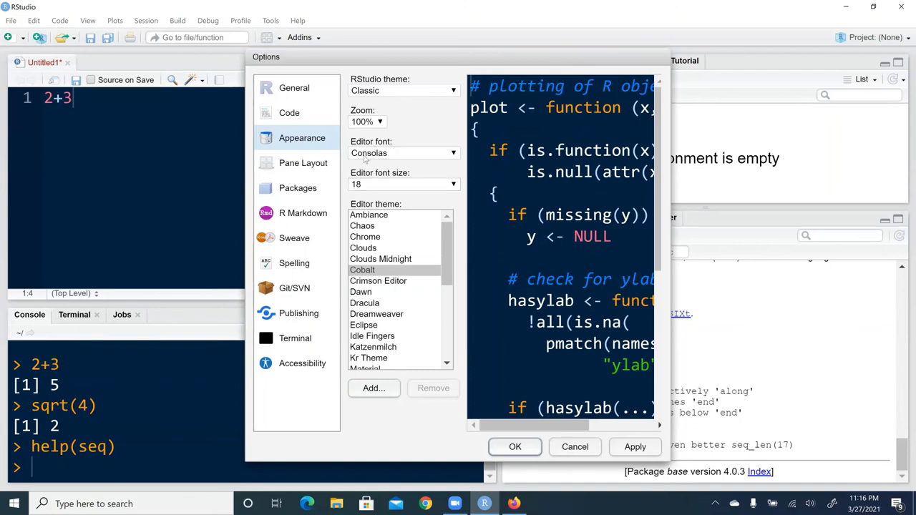
mouse_move(412, 153)
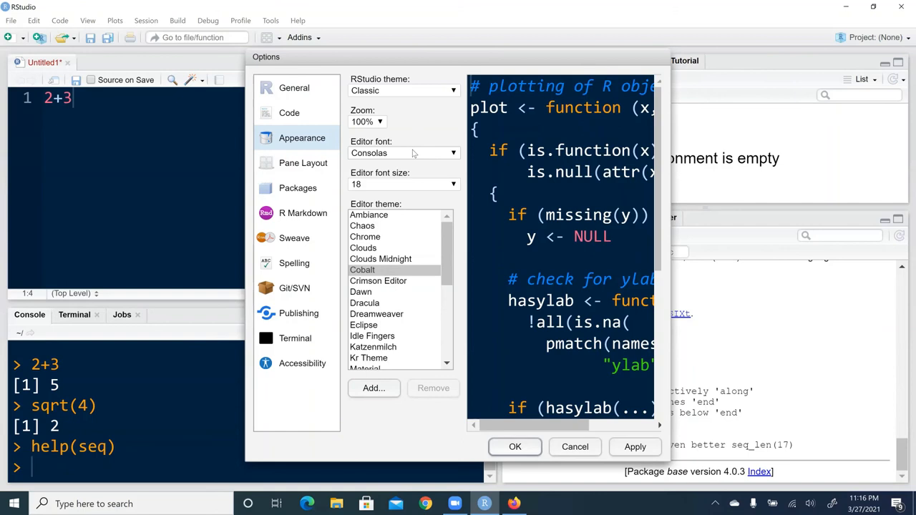
mouse_move(375, 105)
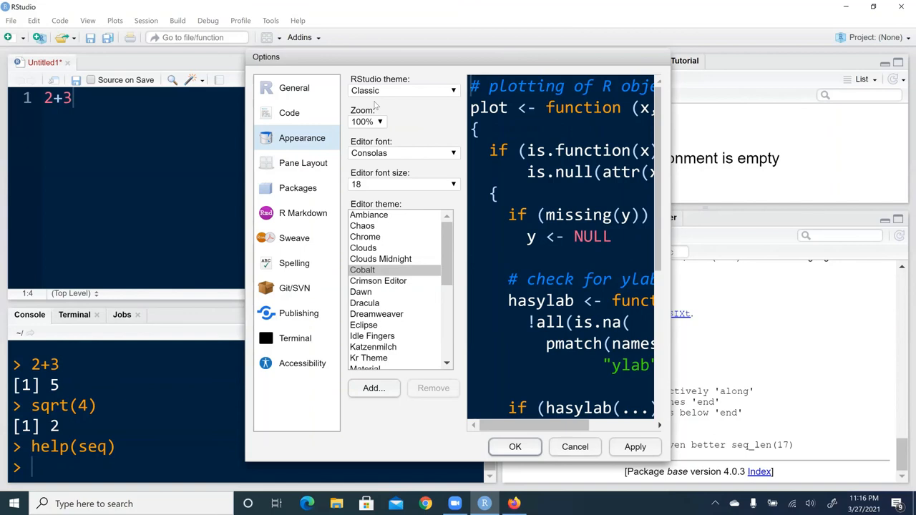
mouse_move(573, 24)
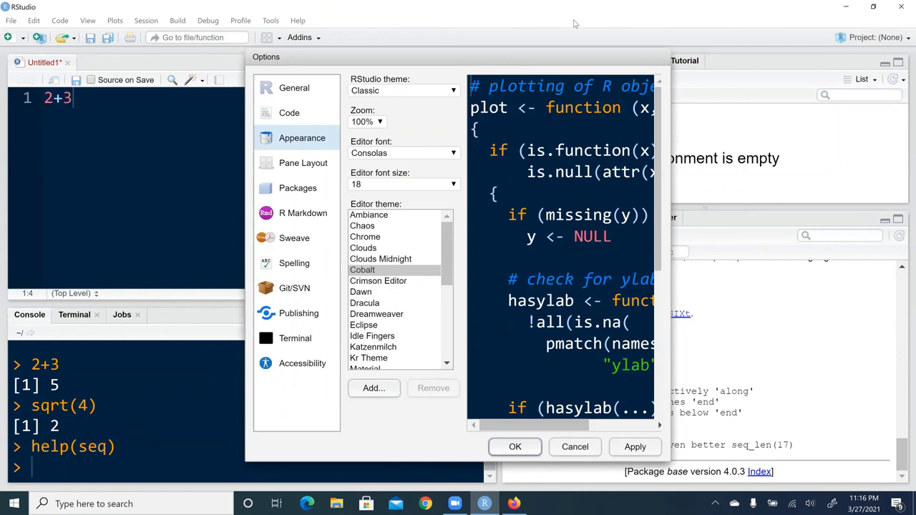
mouse_move(287, 242)
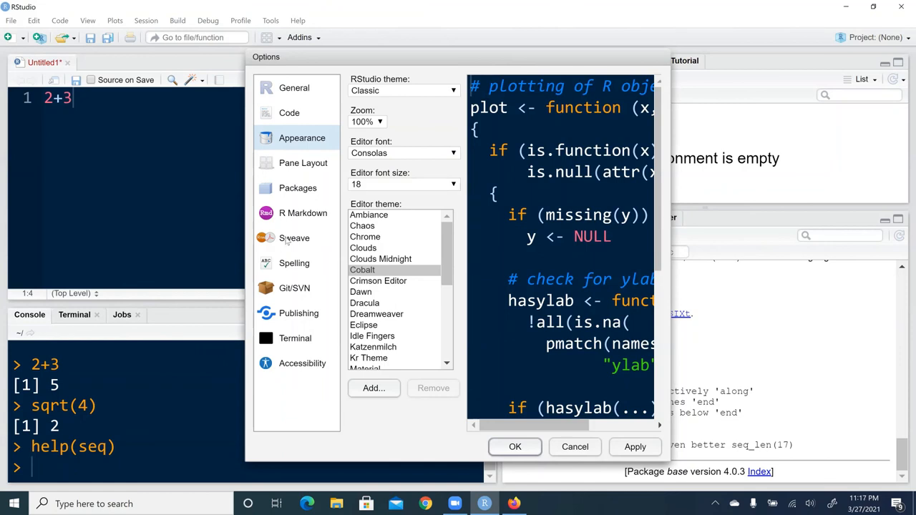
mouse_move(297, 347)
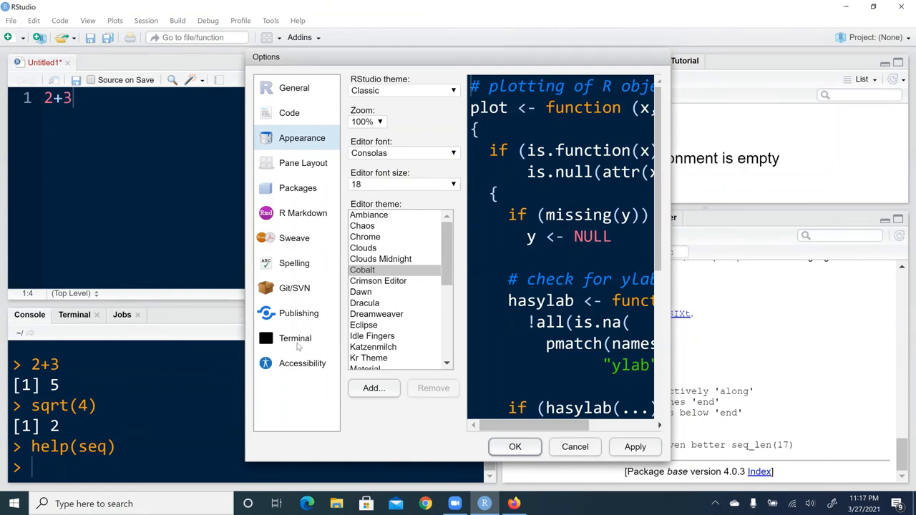